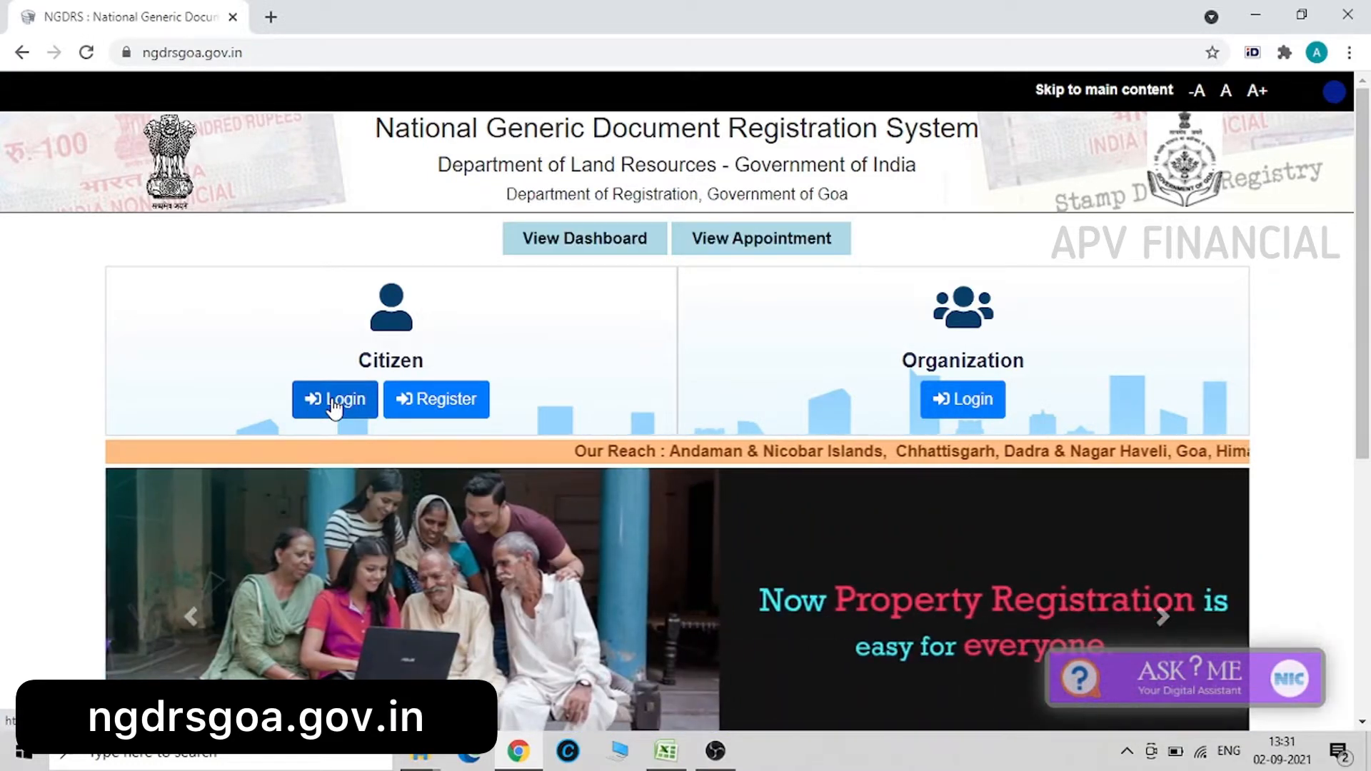
# Open Citizen Login and enter the citizen username, password, captcha and OTP to sign in.
pyautogui.click(334, 400)
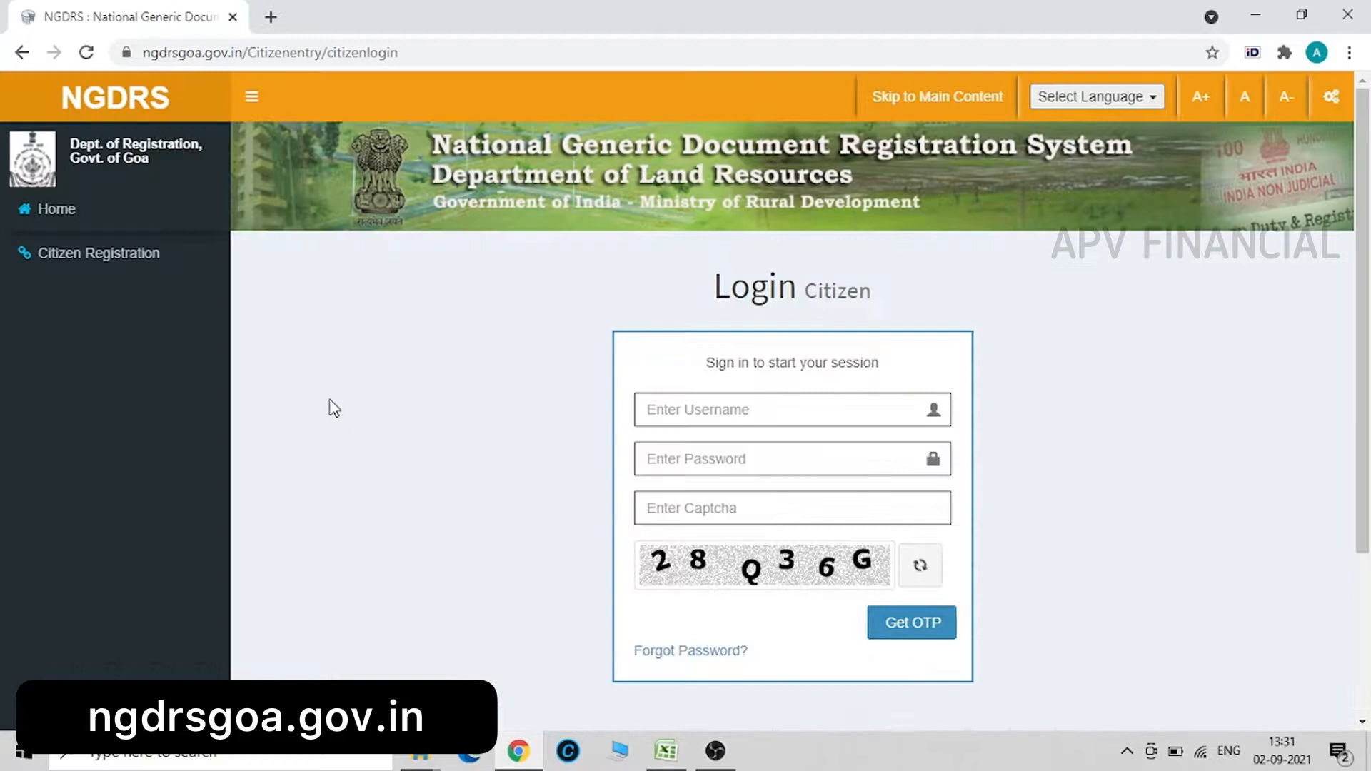
pyautogui.click(786, 409)
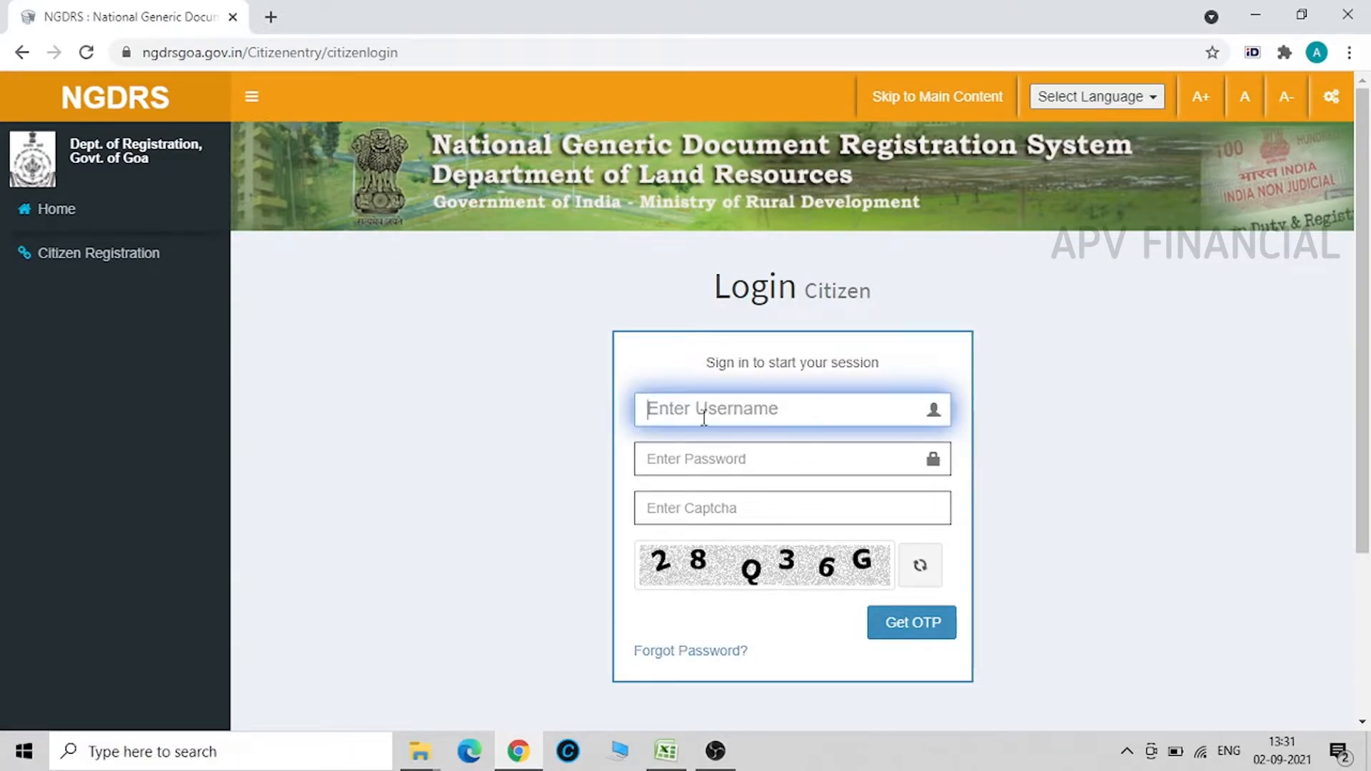
pyautogui.click(911, 623)
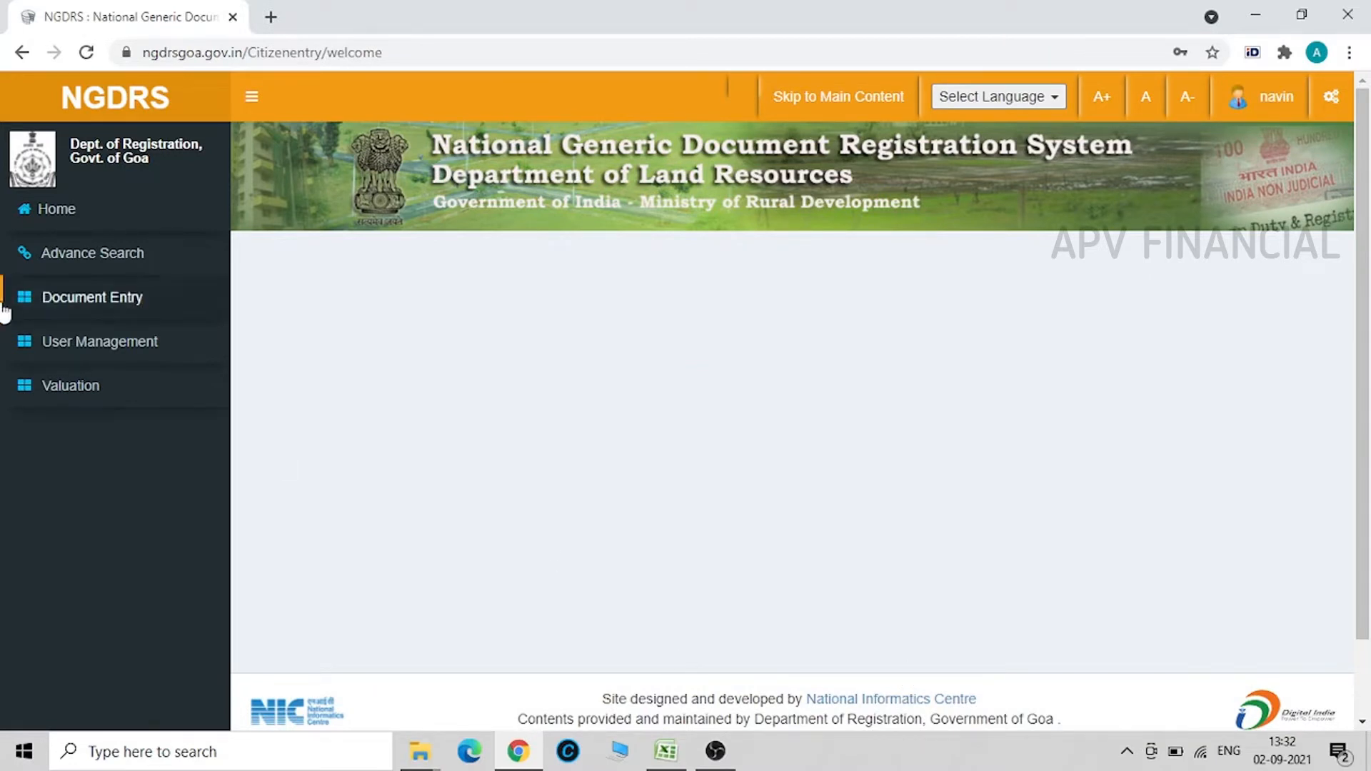
# Open the Document Entry list from the sidebar and start a New Document Entry.
pyautogui.click(91, 297)
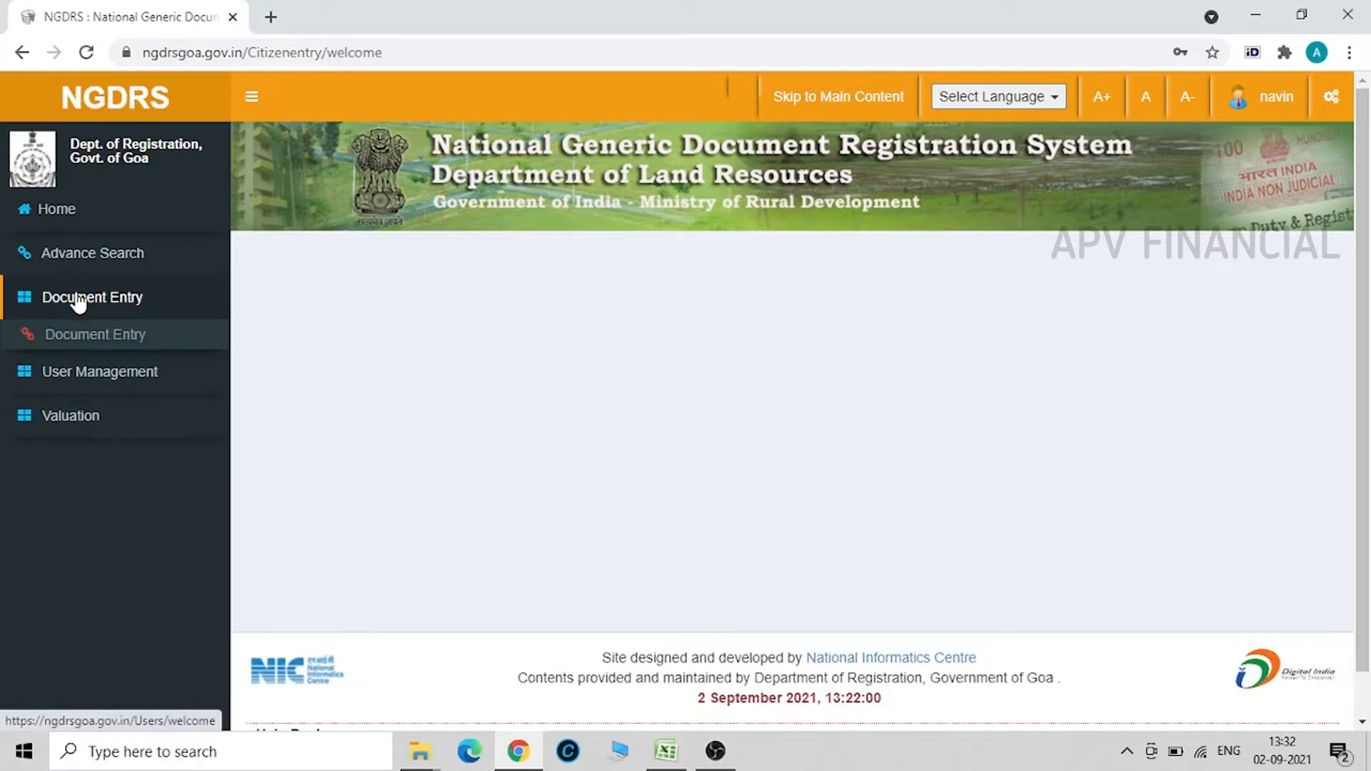
pyautogui.click(94, 334)
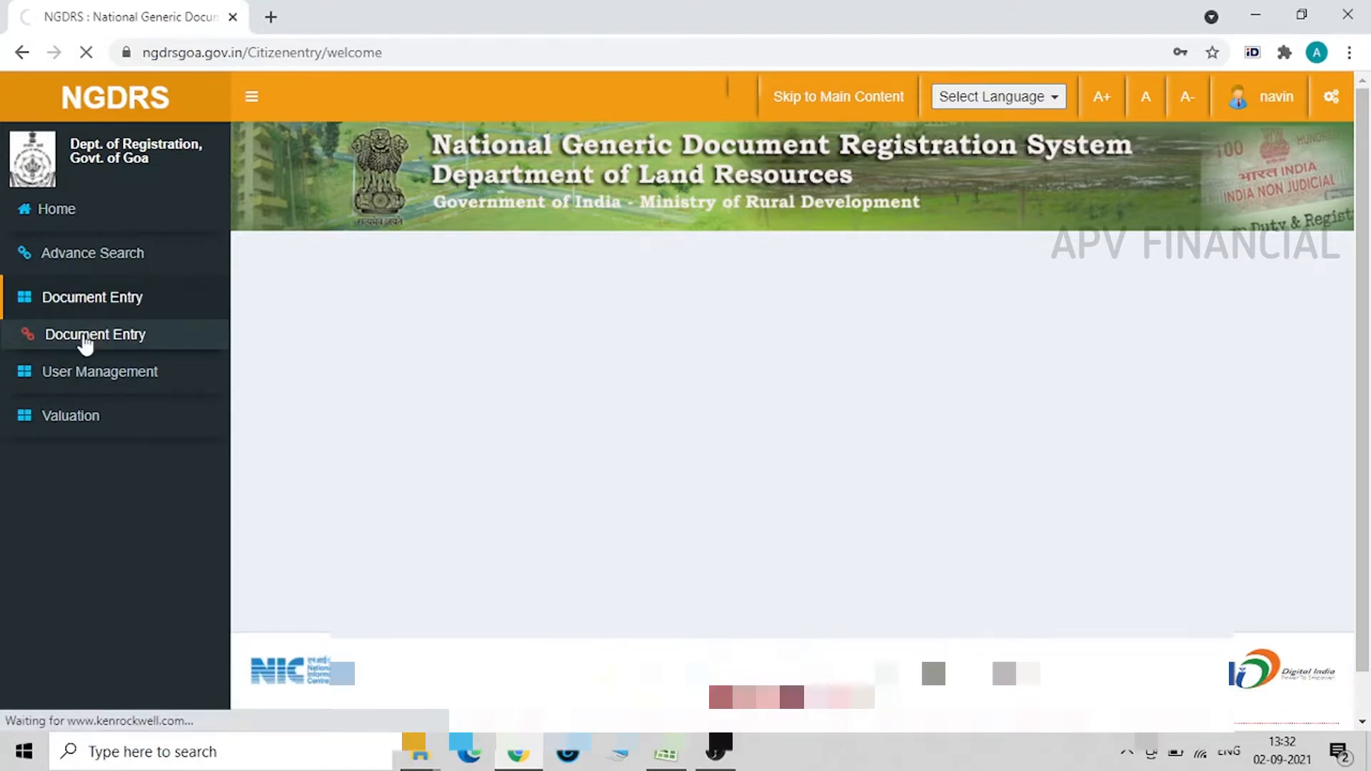
pyautogui.click(94, 334)
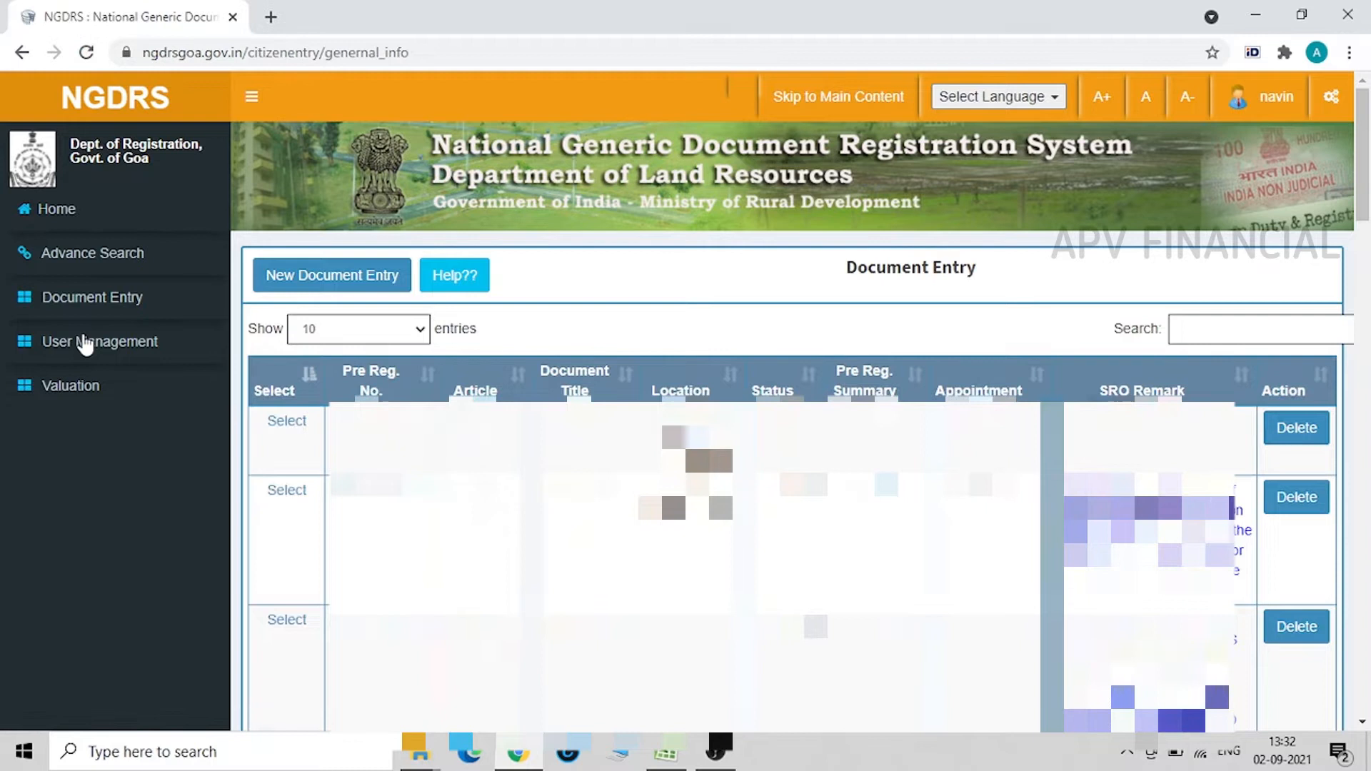
pyautogui.moveTo(398, 384)
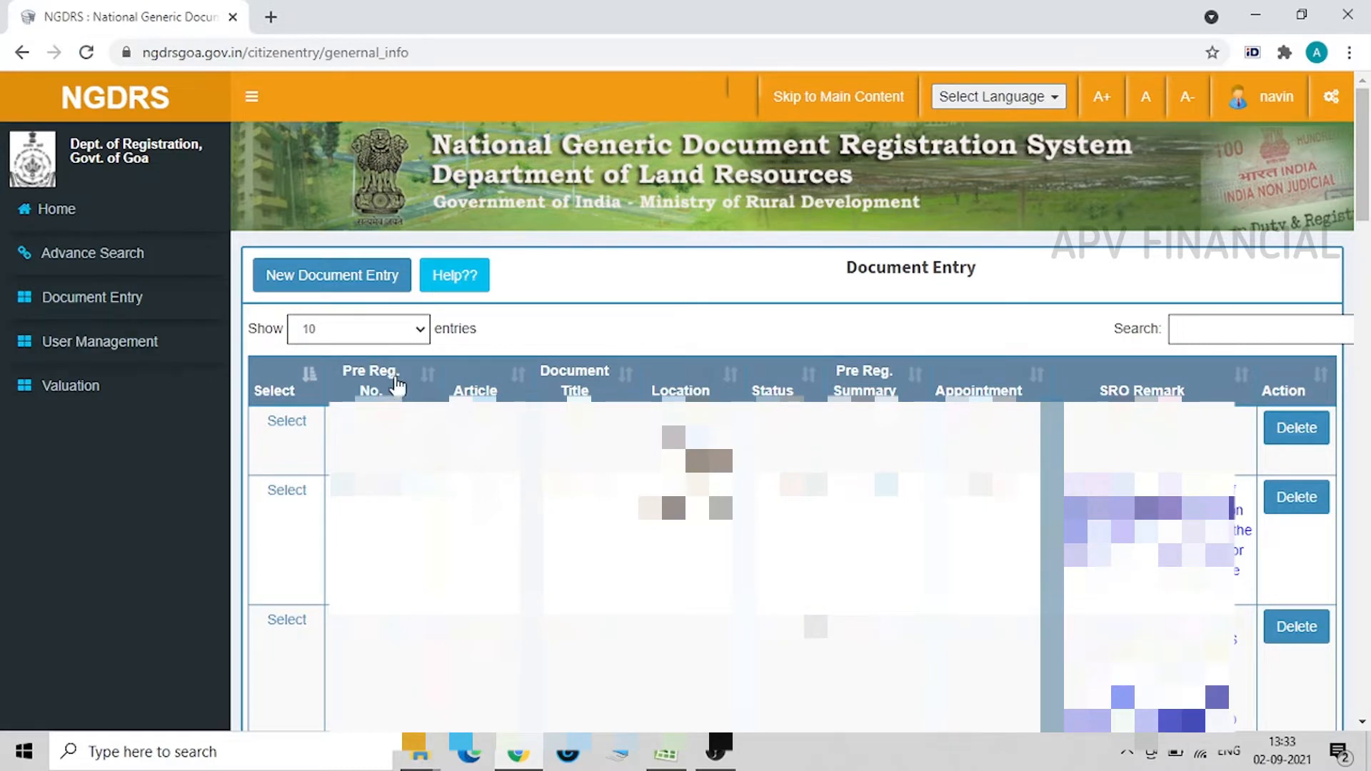
pyautogui.moveTo(635, 300)
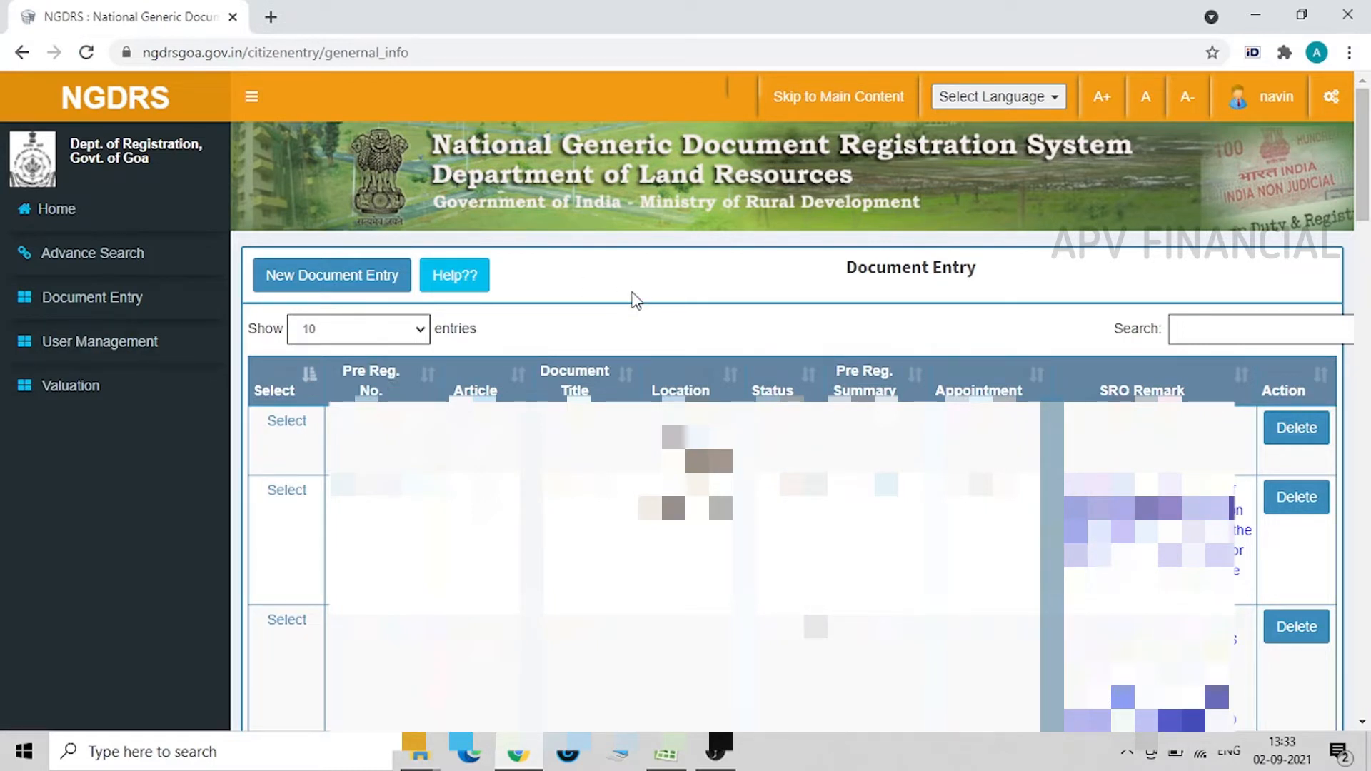
pyautogui.moveTo(331, 274)
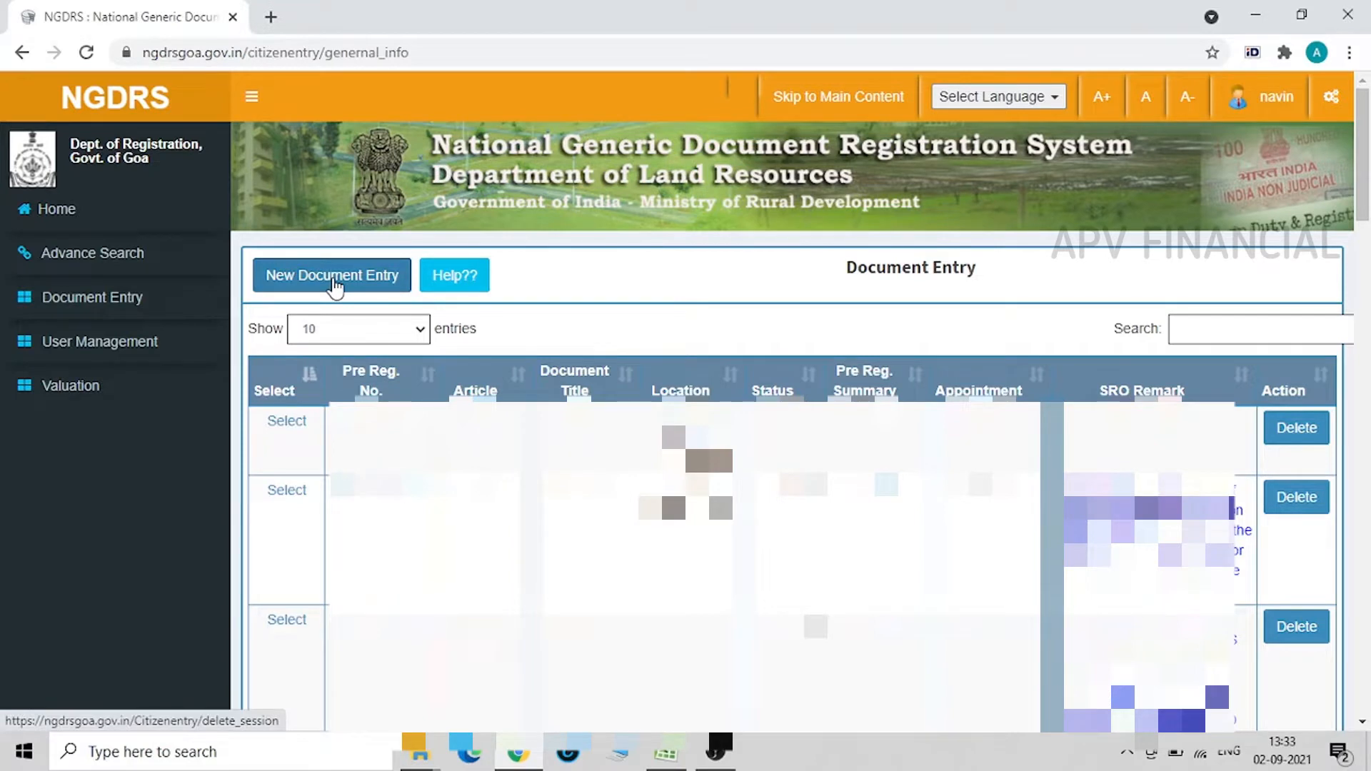
pyautogui.click(331, 274)
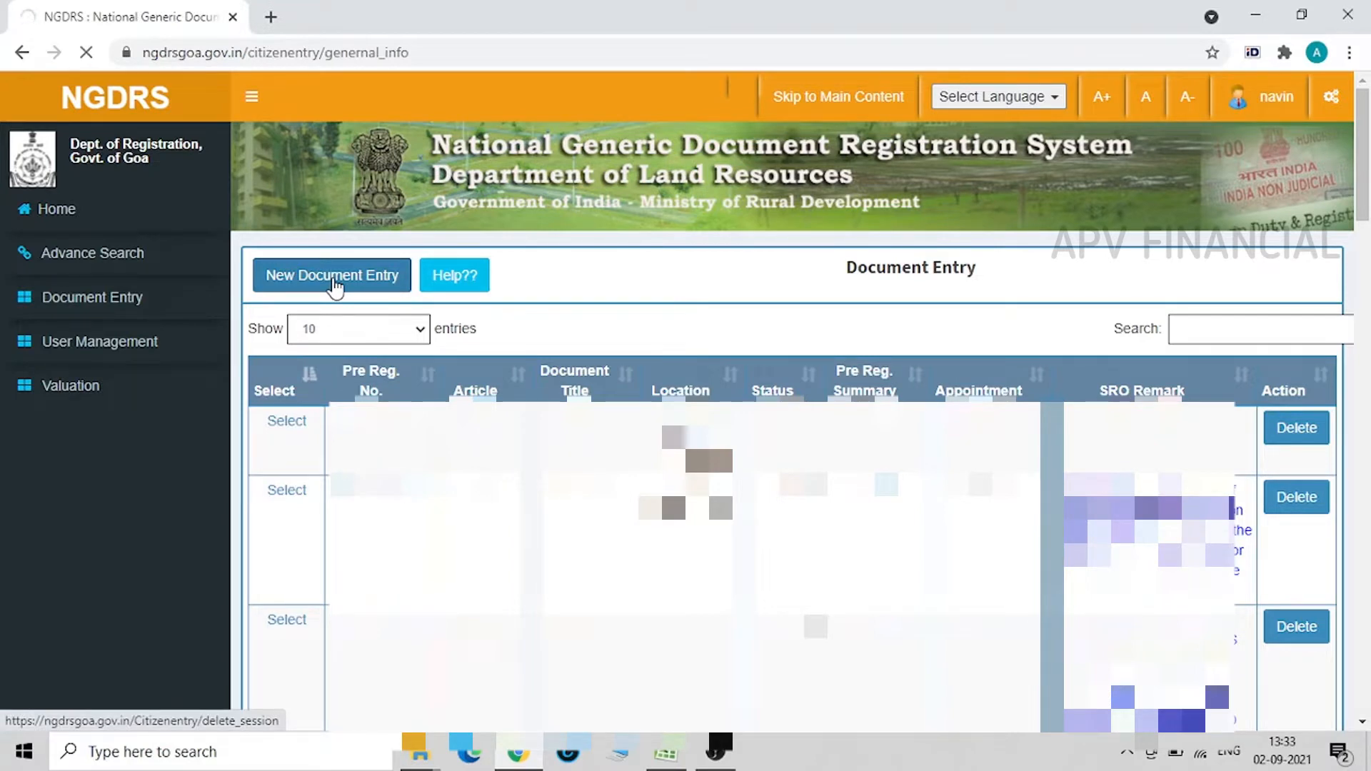
# Choose Conveyance - 22 as the article and Sale Deed as the document title.
pyautogui.click(331, 274)
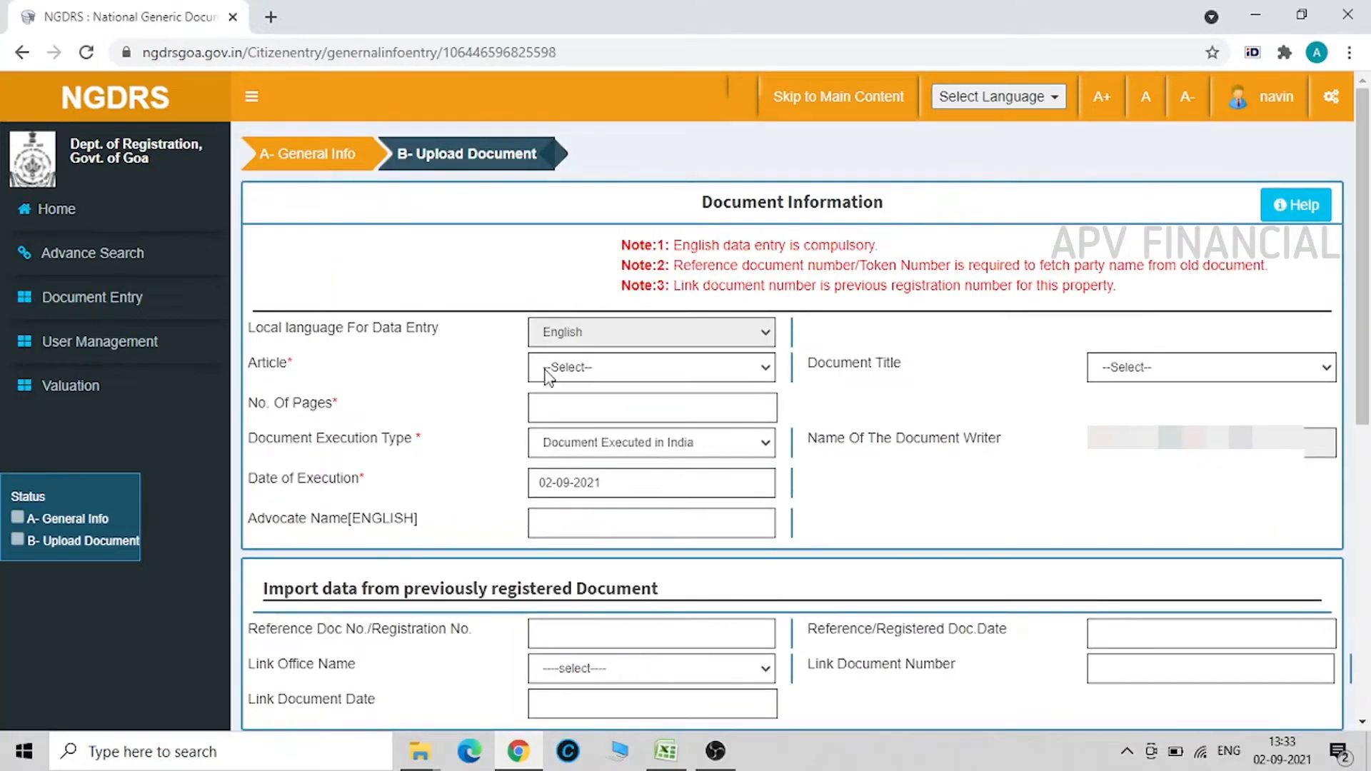
pyautogui.click(650, 366)
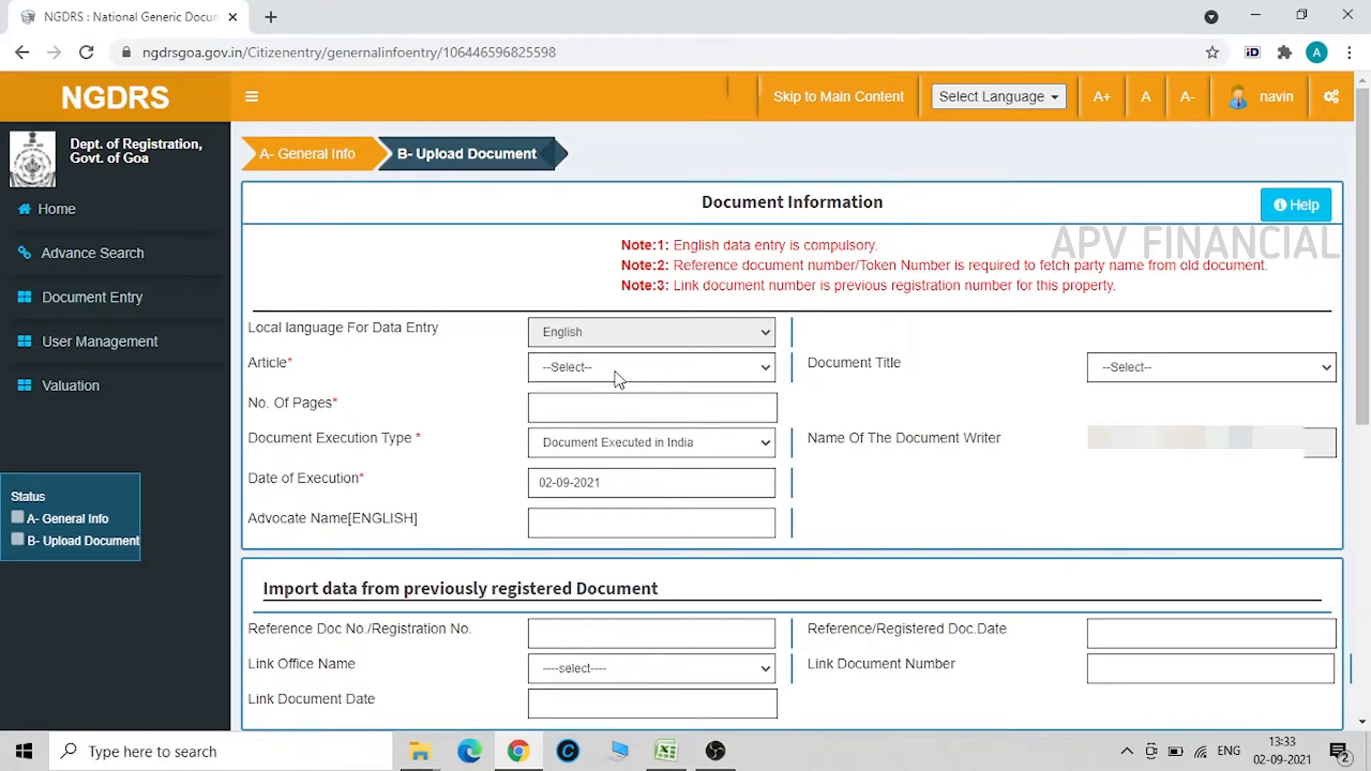
pyautogui.click(650, 367)
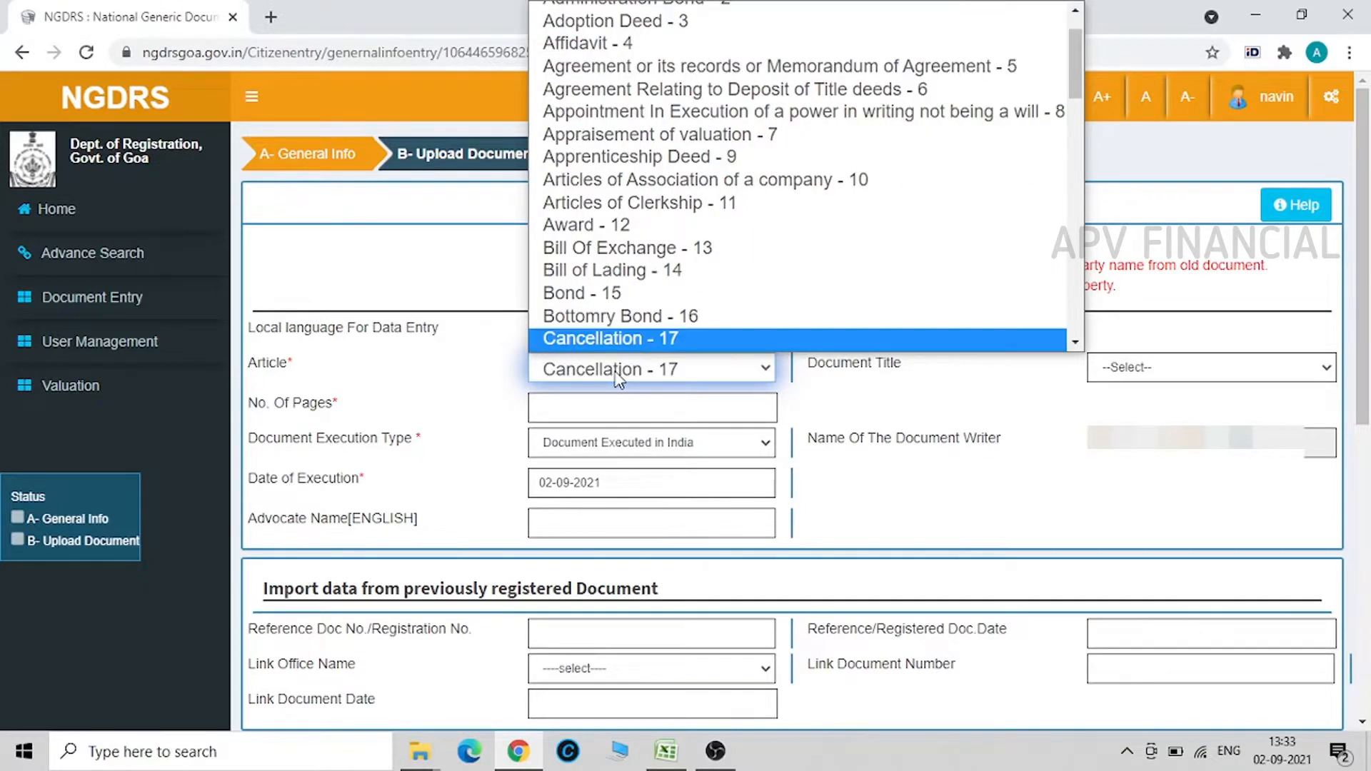
pyautogui.scroll(-3)
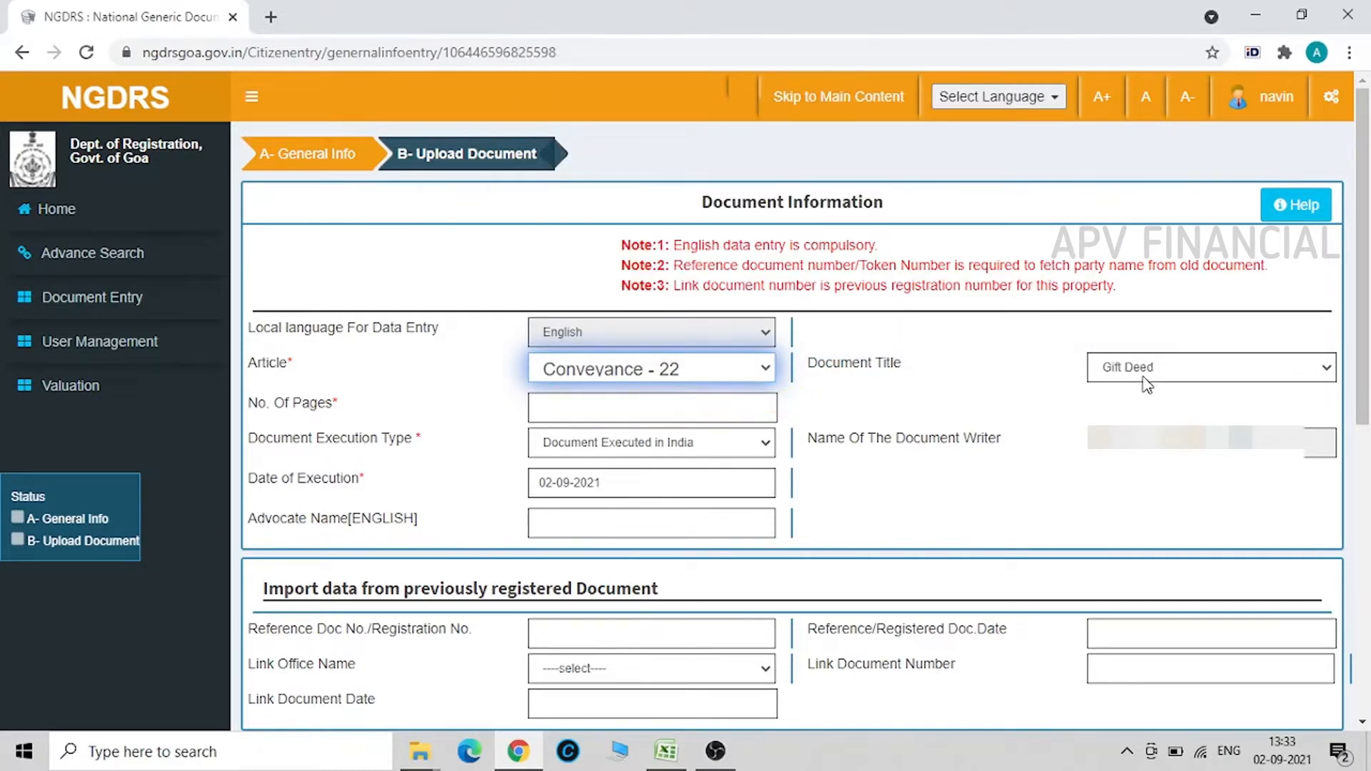
pyautogui.click(1210, 367)
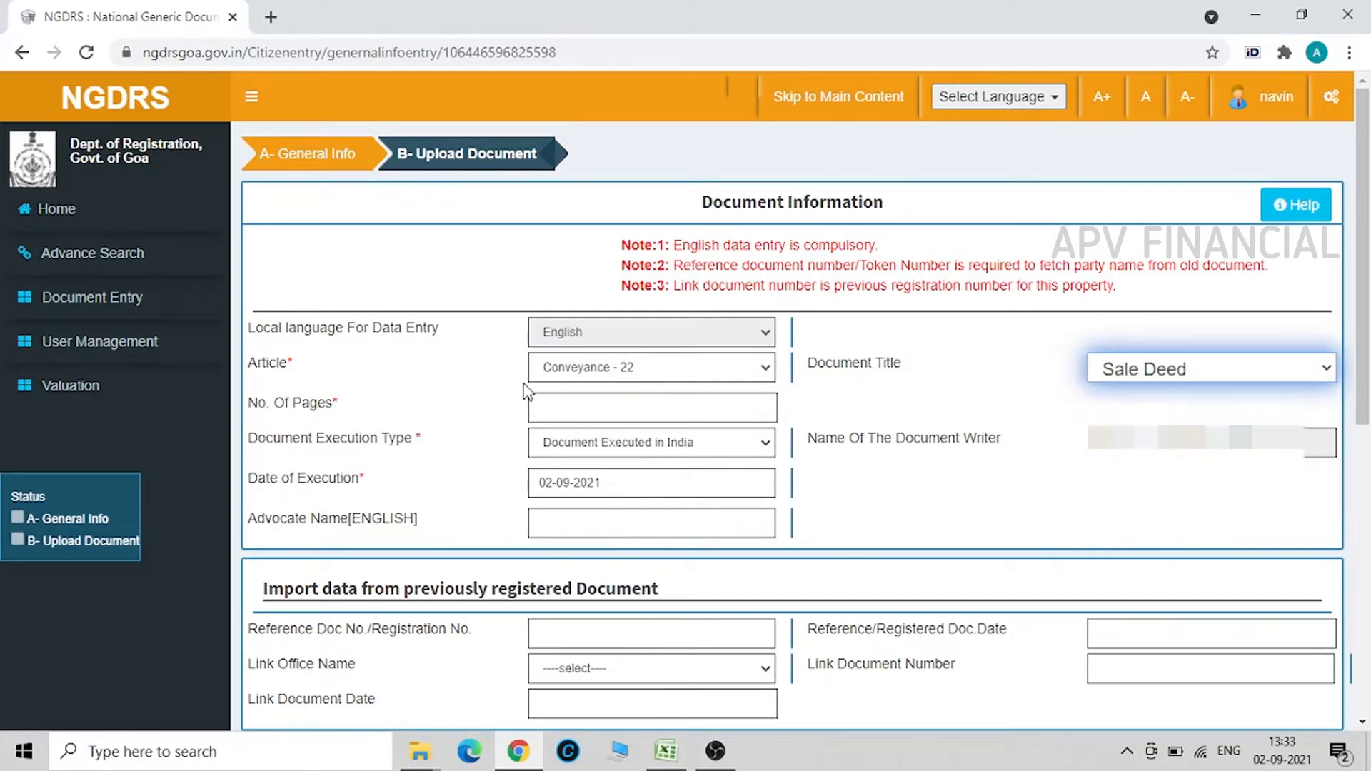
pyautogui.click(650, 408)
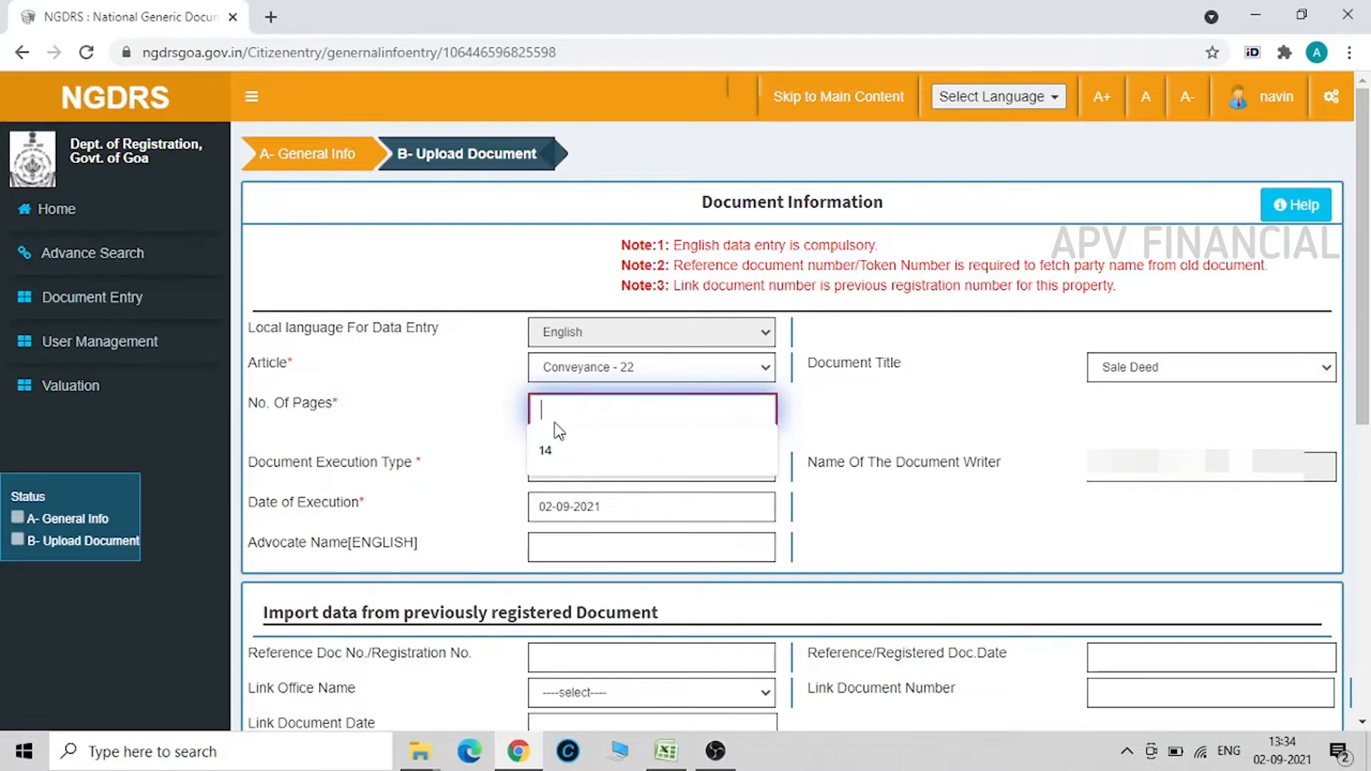
# Enter 50 in the No. Of Pages field.
pyautogui.write('5')
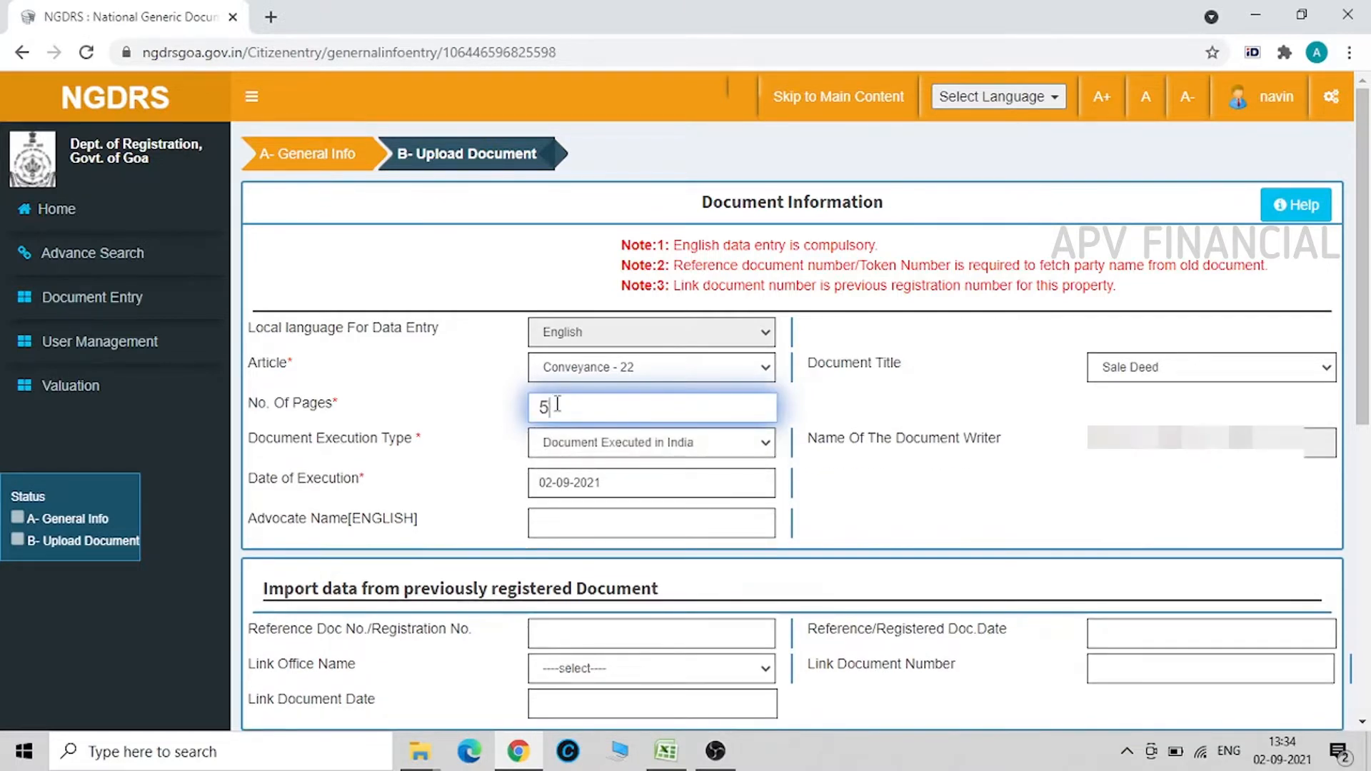
pyautogui.write('0')
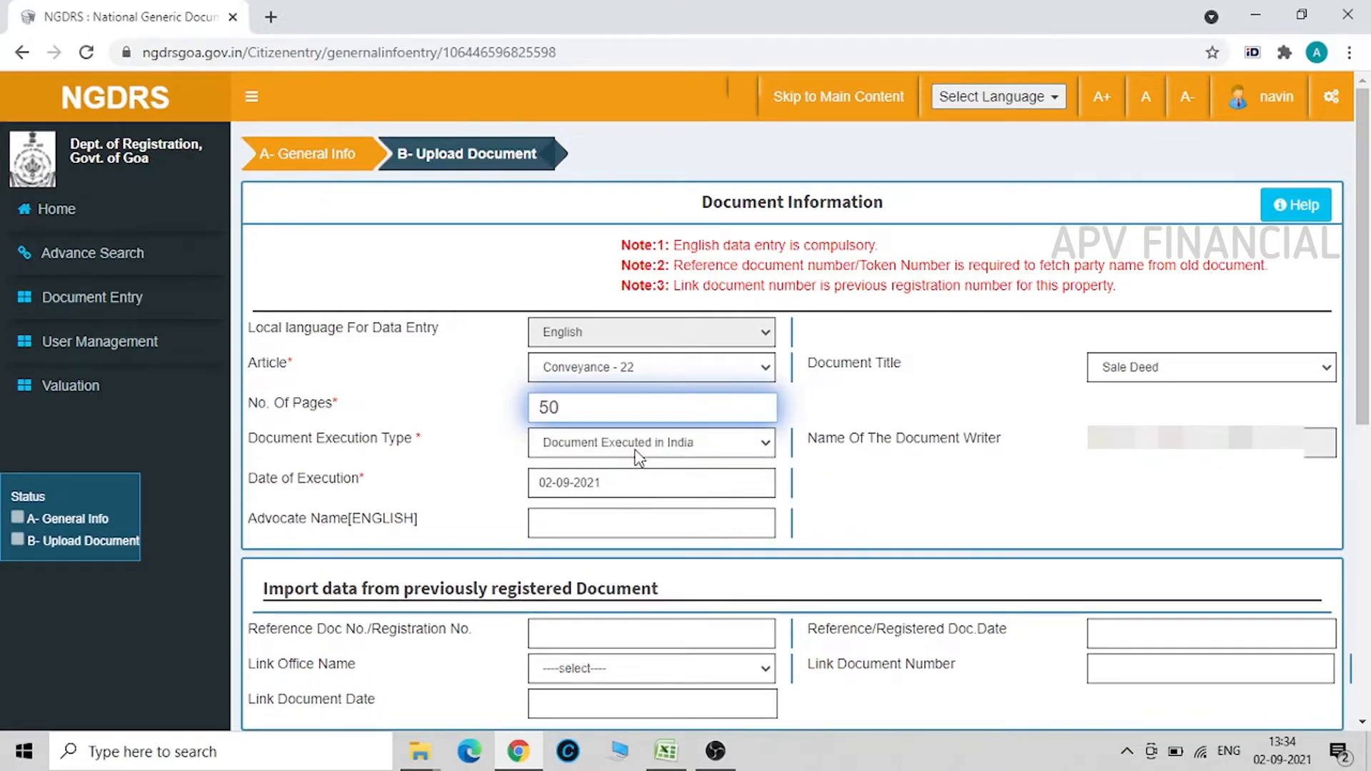
pyautogui.moveTo(651, 441)
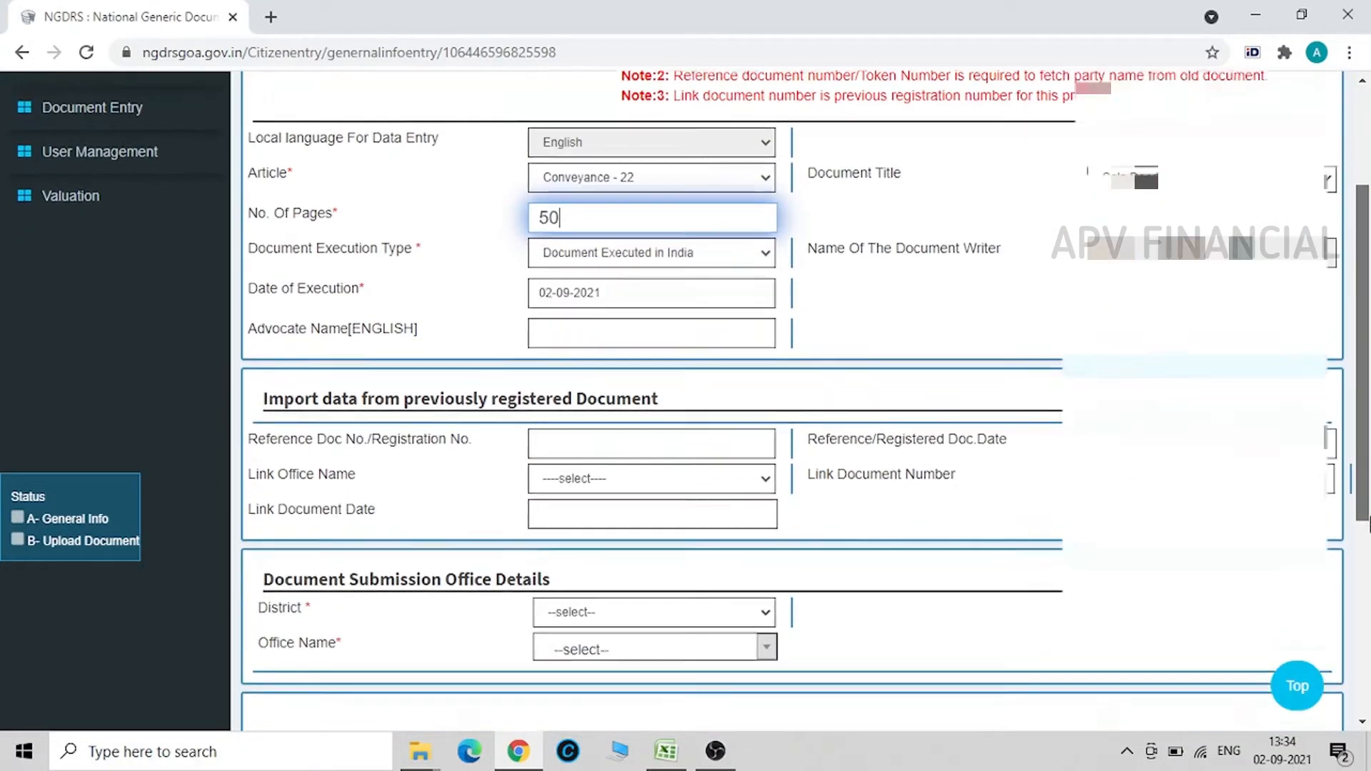
pyautogui.scroll(-3)
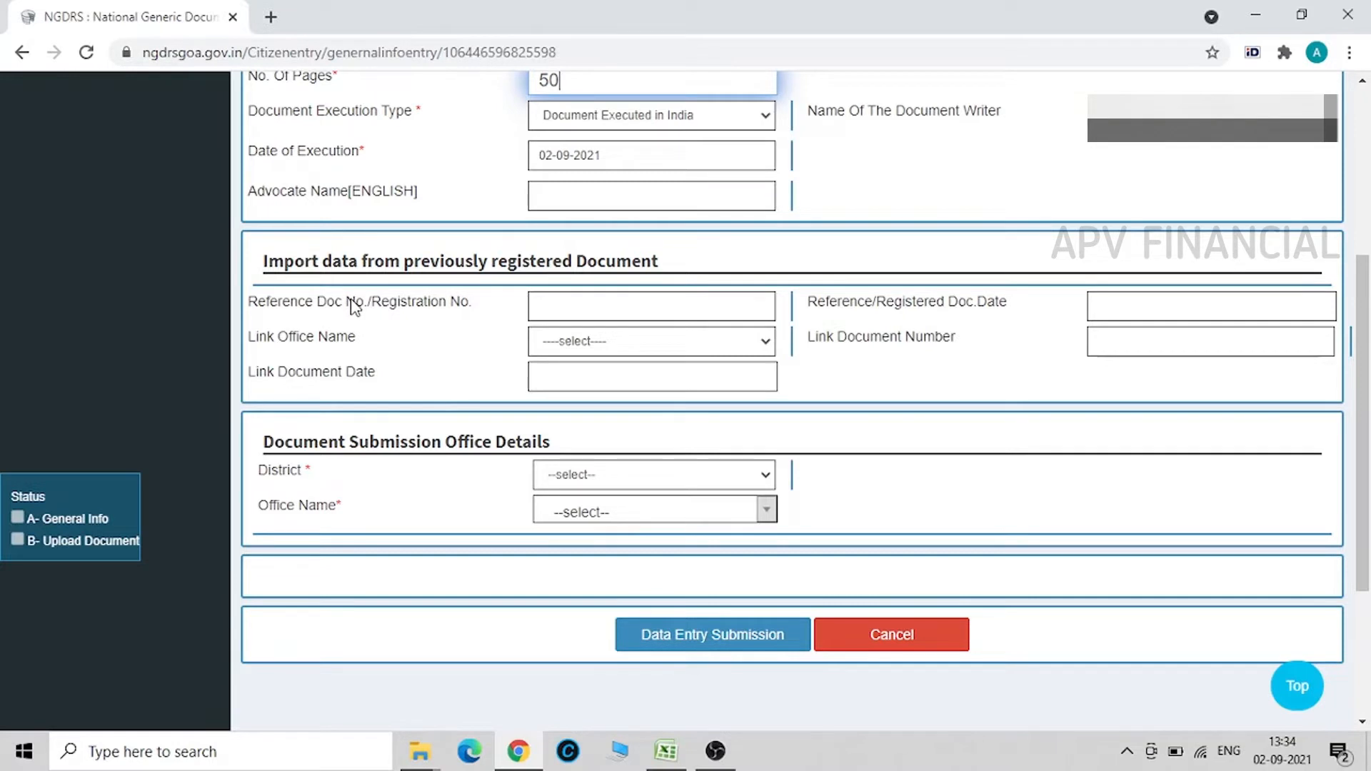
pyautogui.moveTo(819, 343)
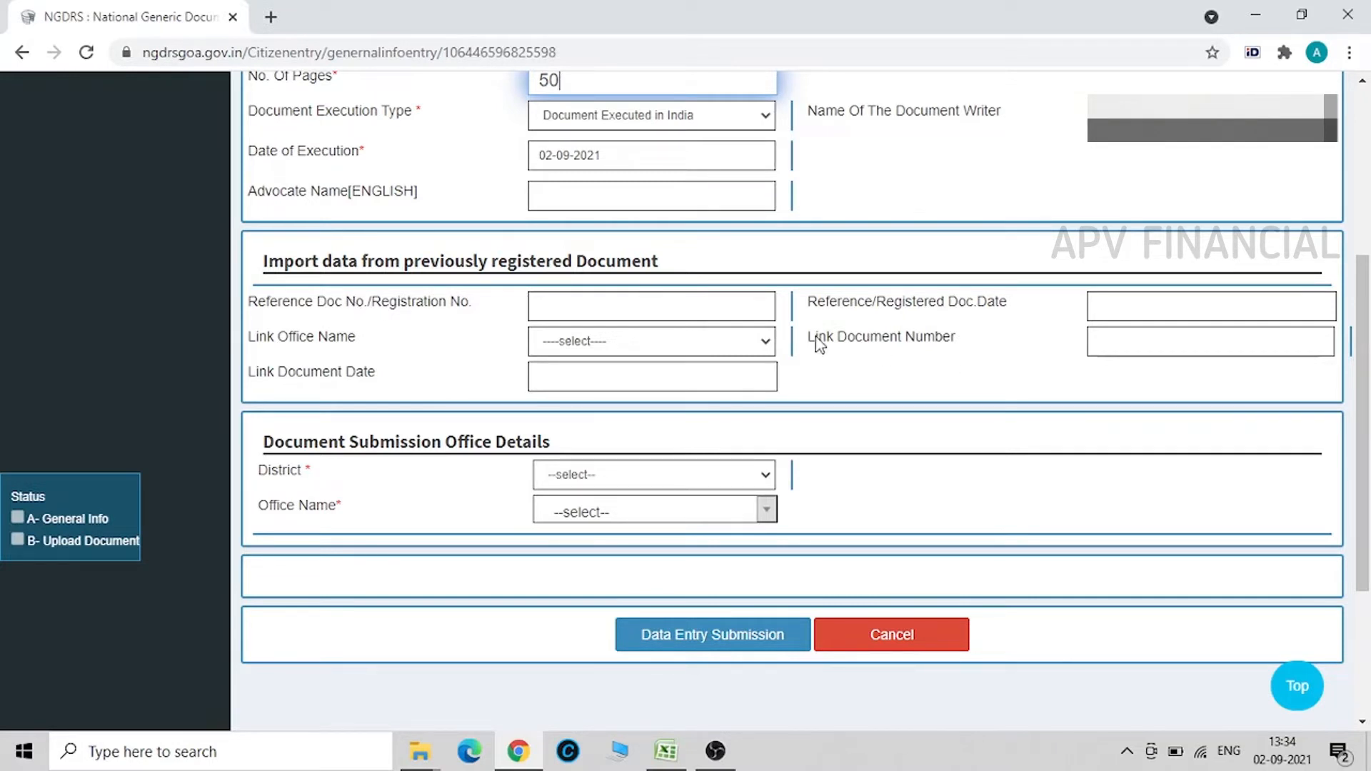
pyautogui.moveTo(911, 313)
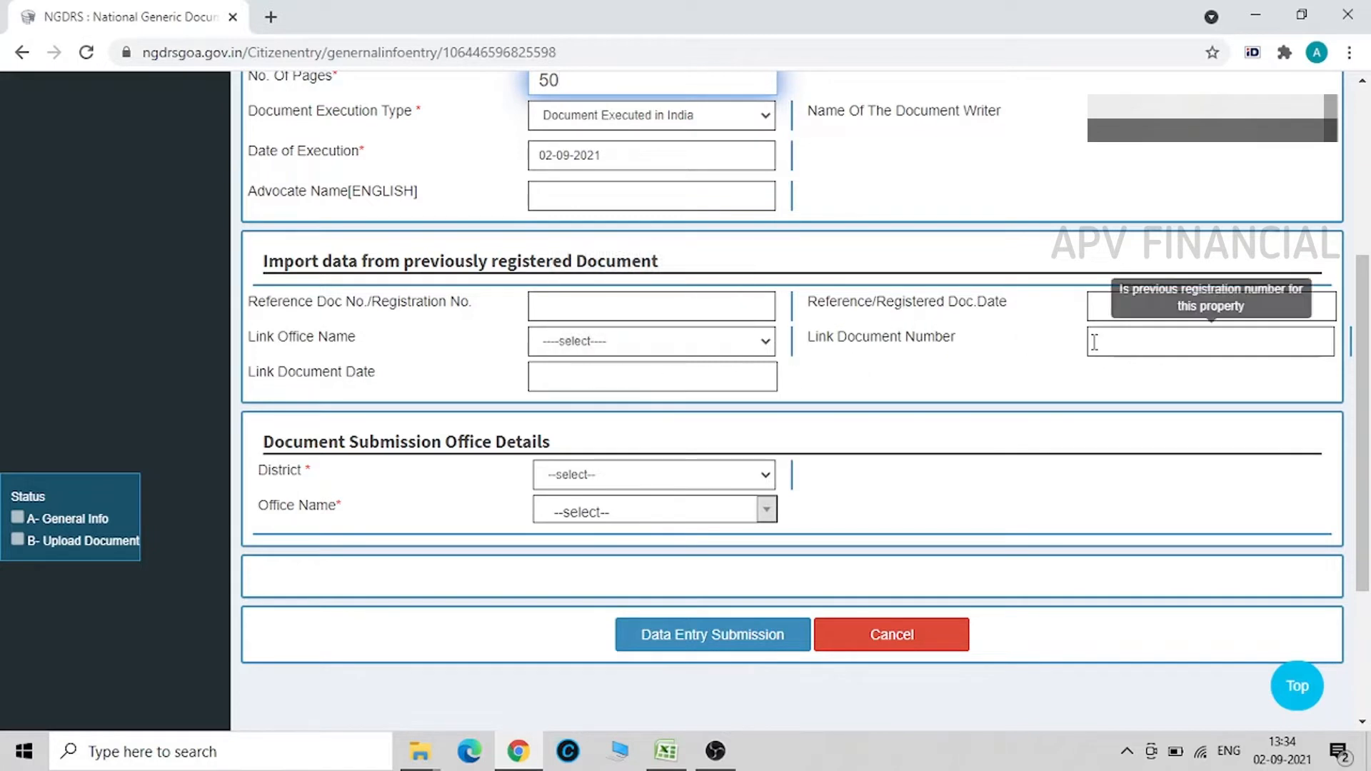
pyautogui.moveTo(935, 336)
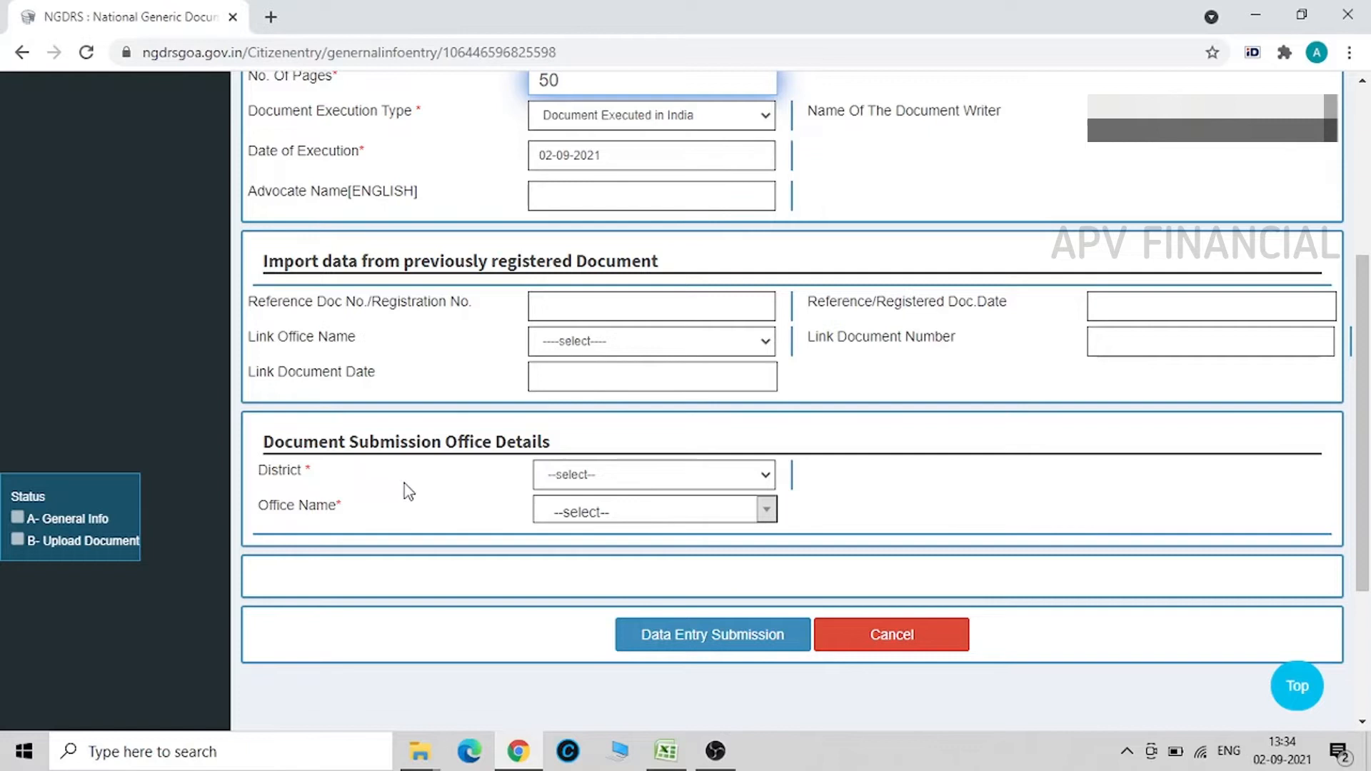
pyautogui.click(653, 474)
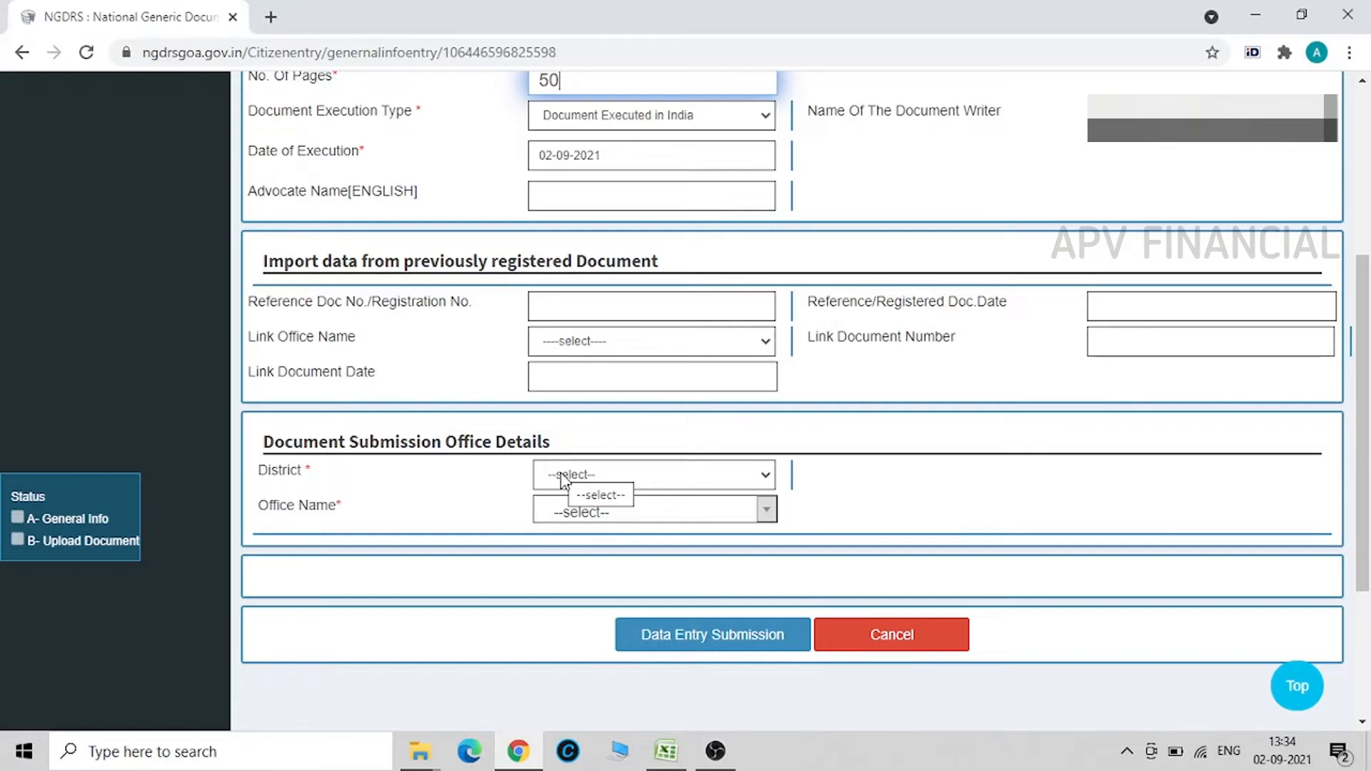
# Select NorthGoa district and the Bardez Civil Registrar-cum-Sub Registrar office, then submit the data entry.
pyautogui.click(651, 475)
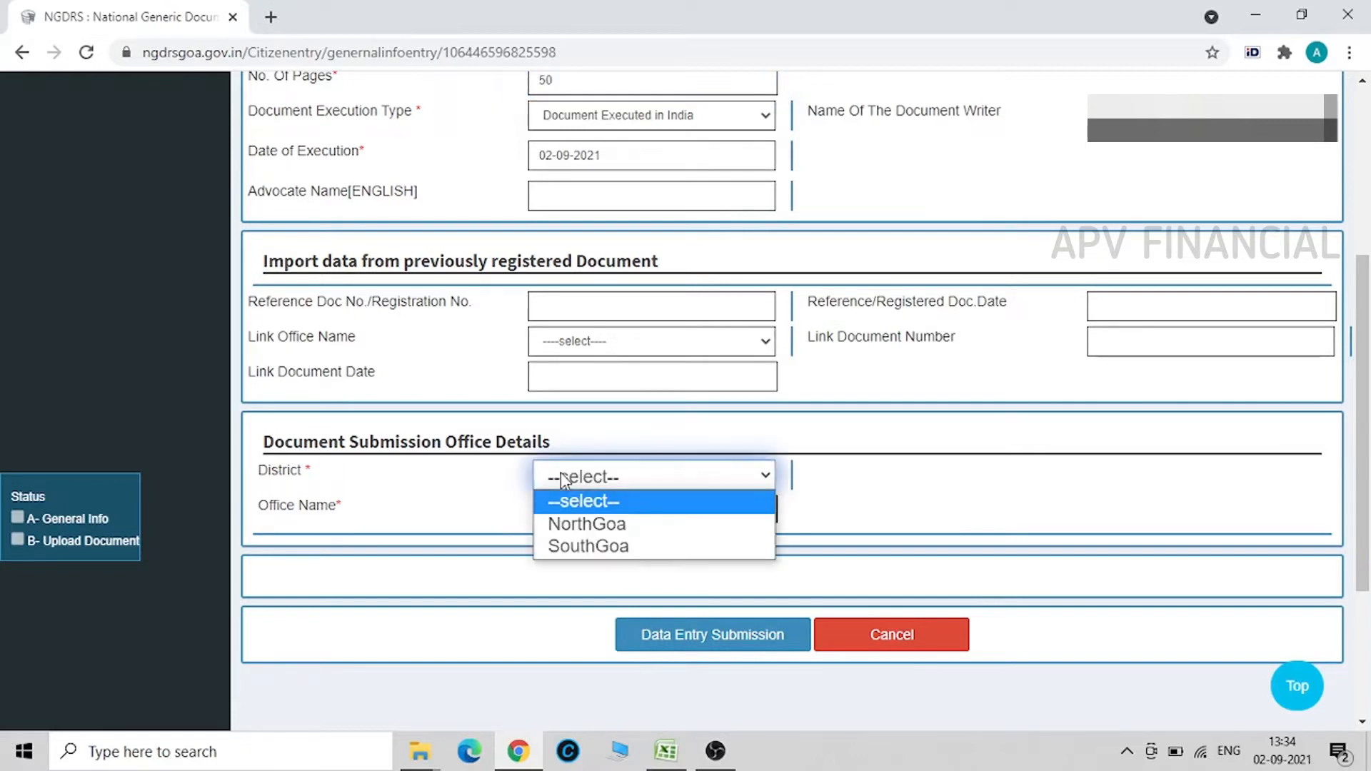
pyautogui.click(581, 501)
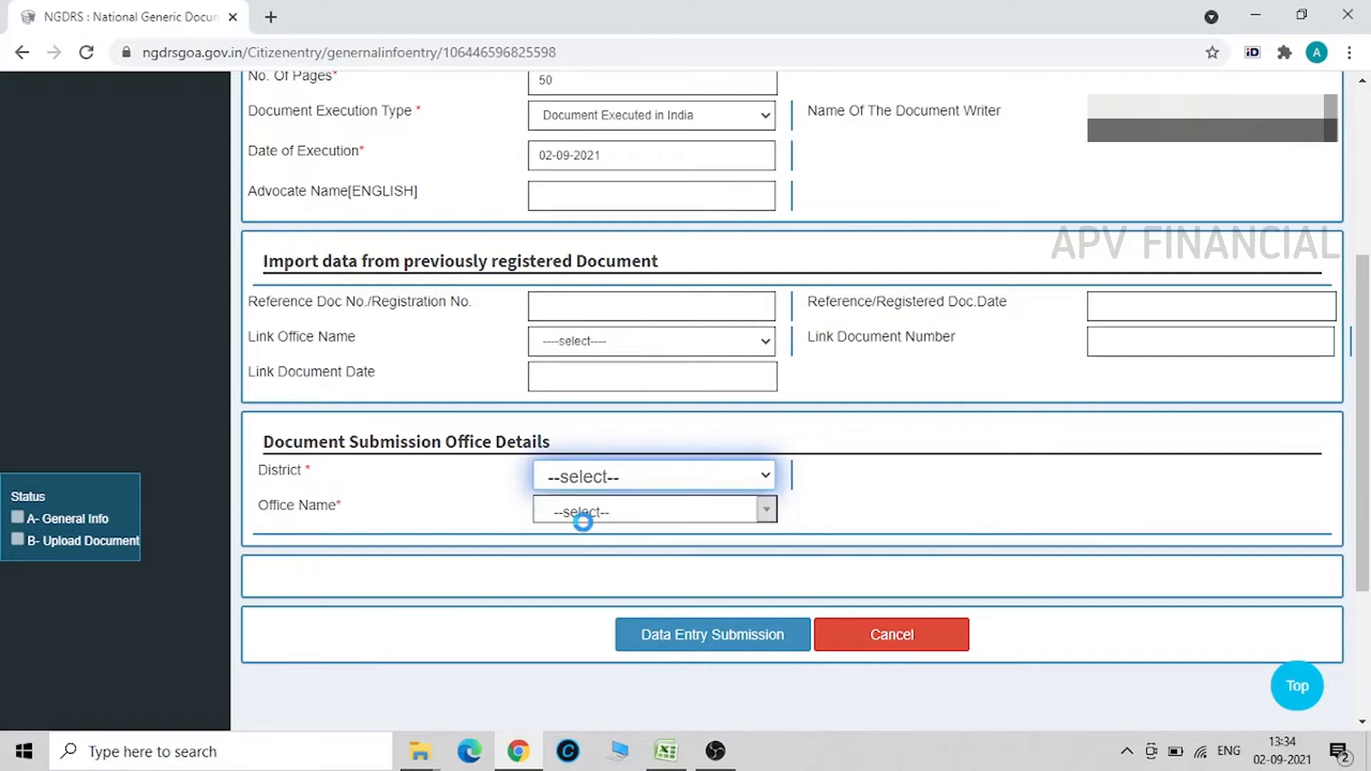
pyautogui.click(651, 475)
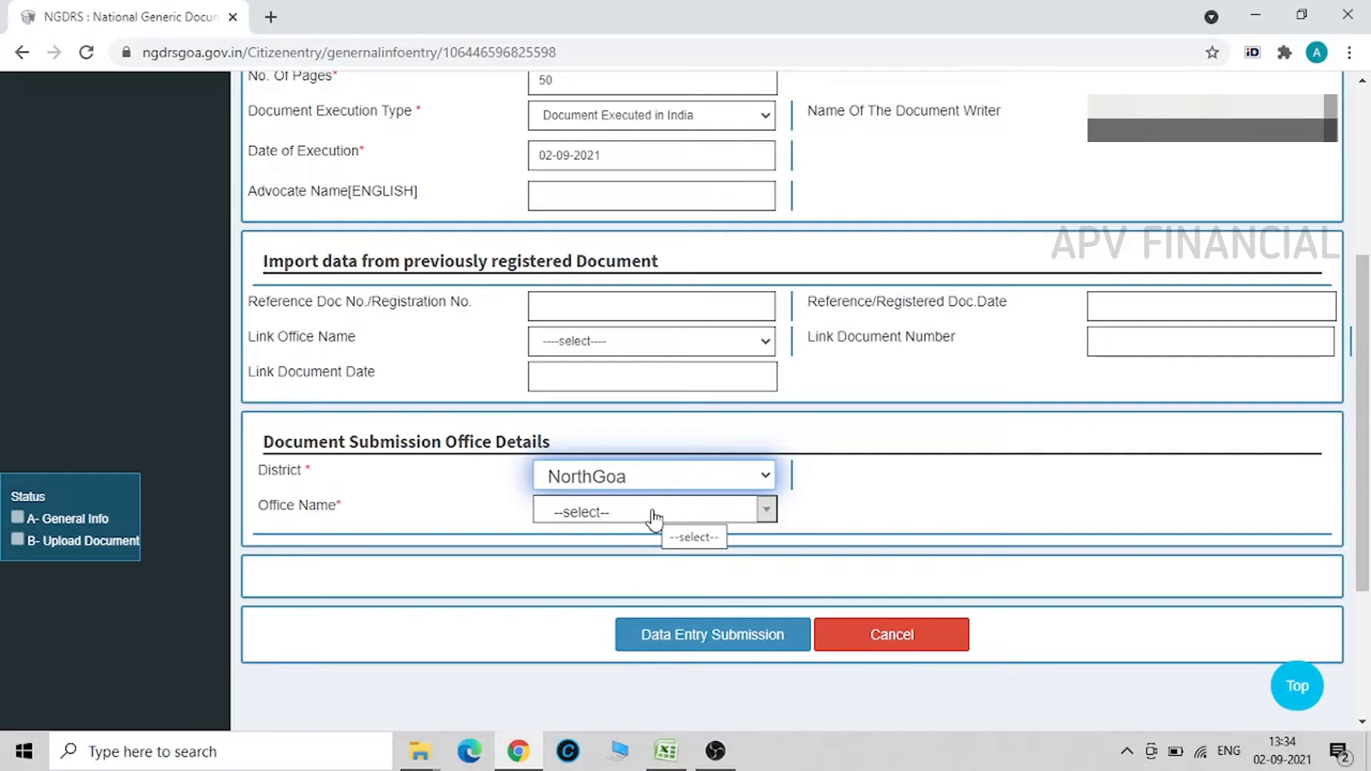
pyautogui.click(654, 511)
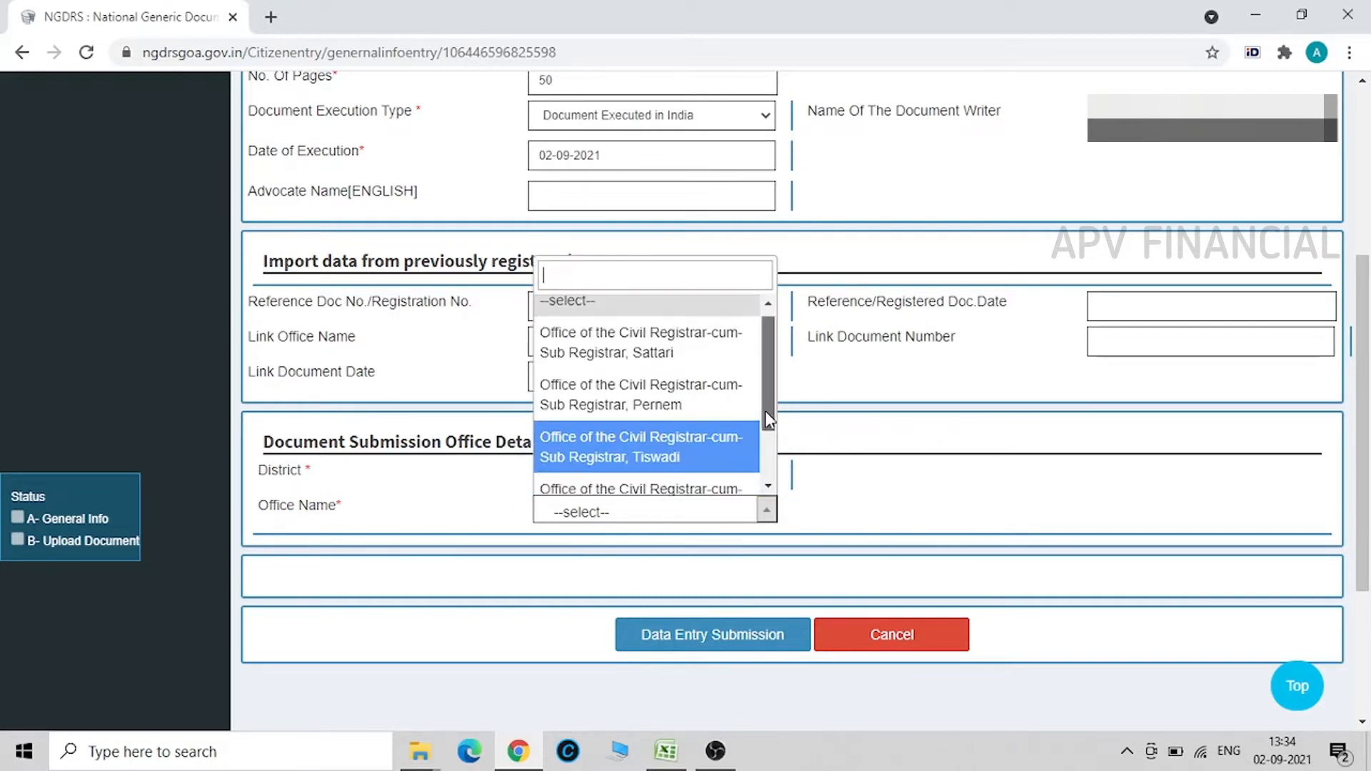
pyautogui.scroll(-3)
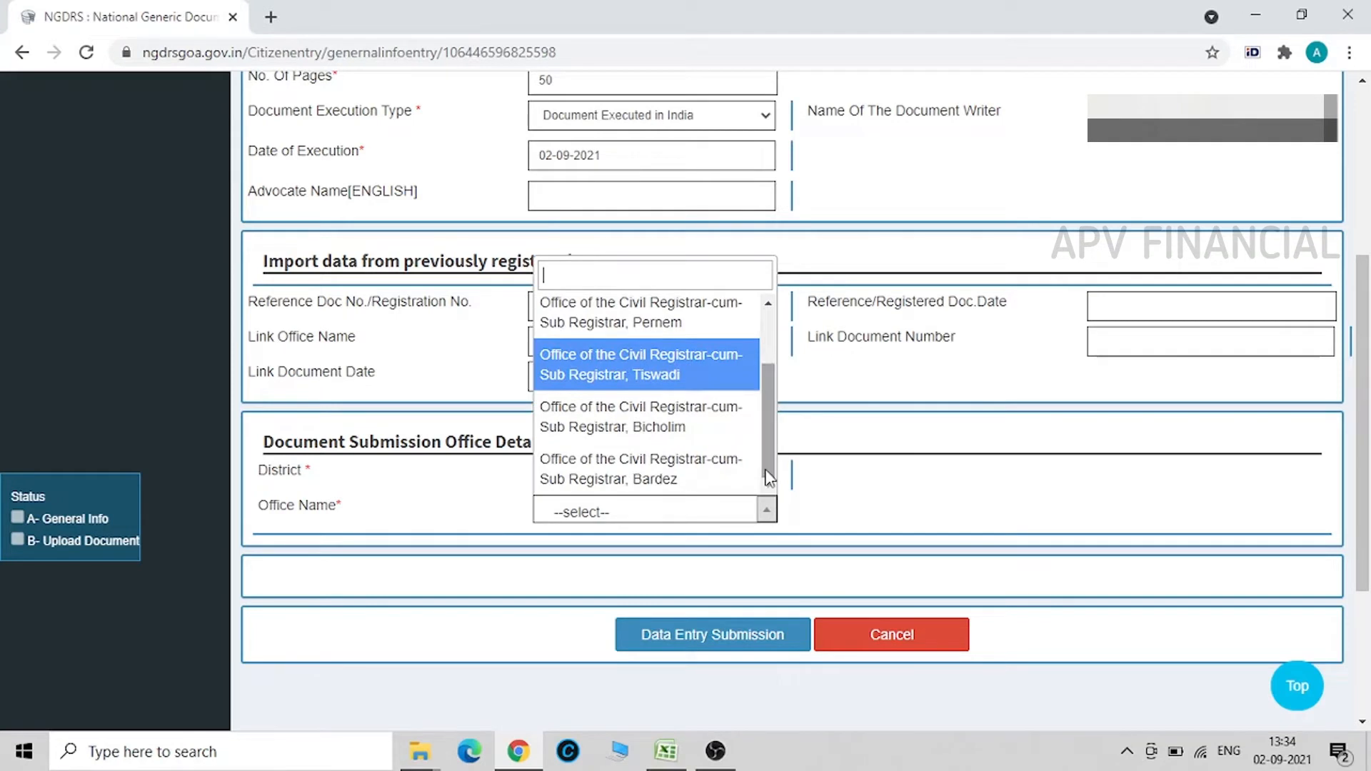
pyautogui.moveTo(646, 469)
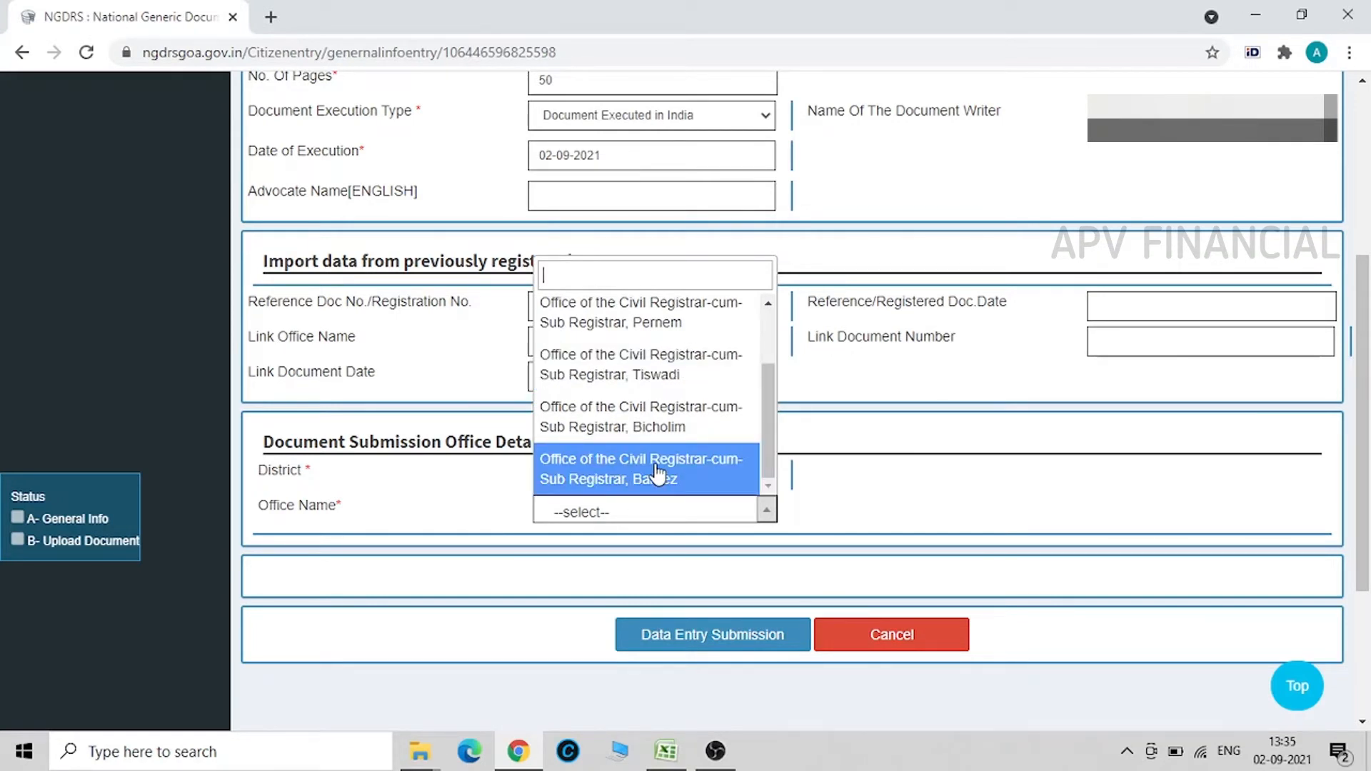
pyautogui.click(641, 468)
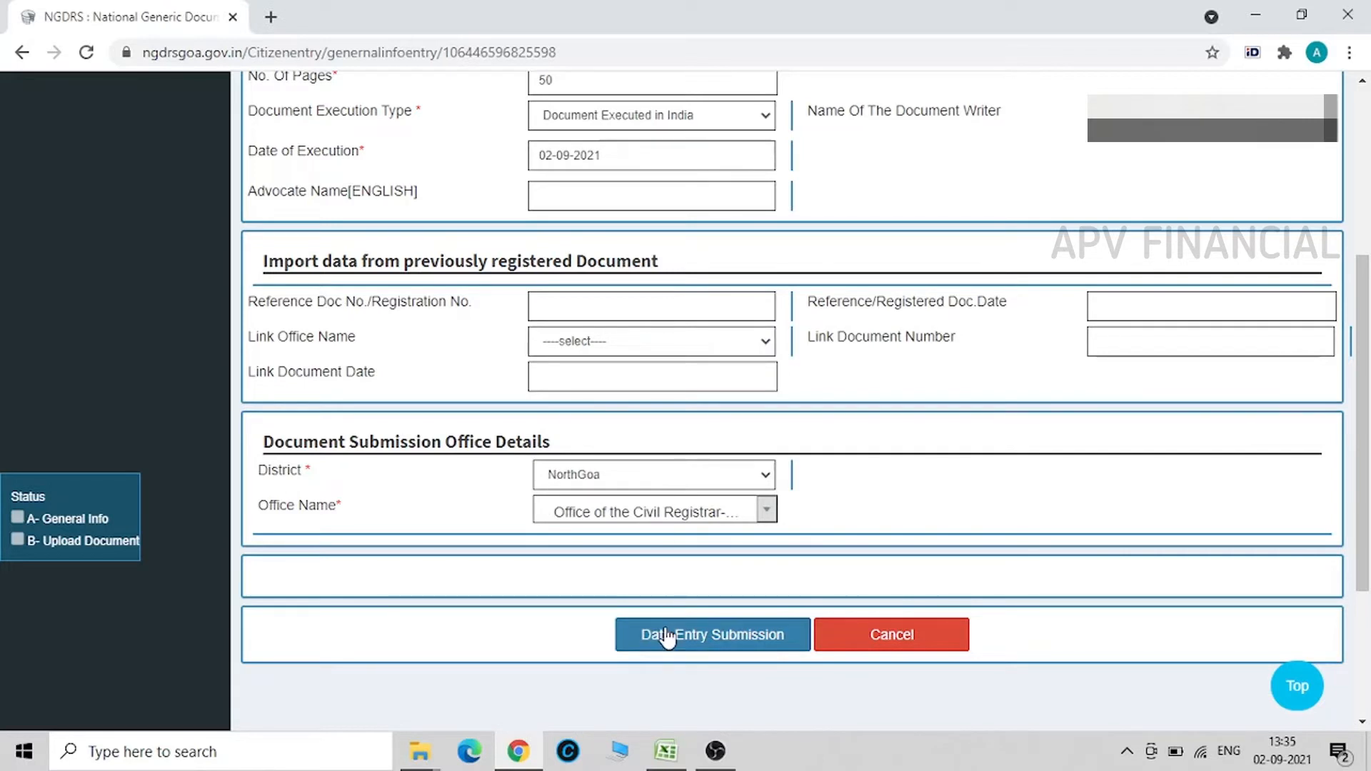
pyautogui.click(711, 634)
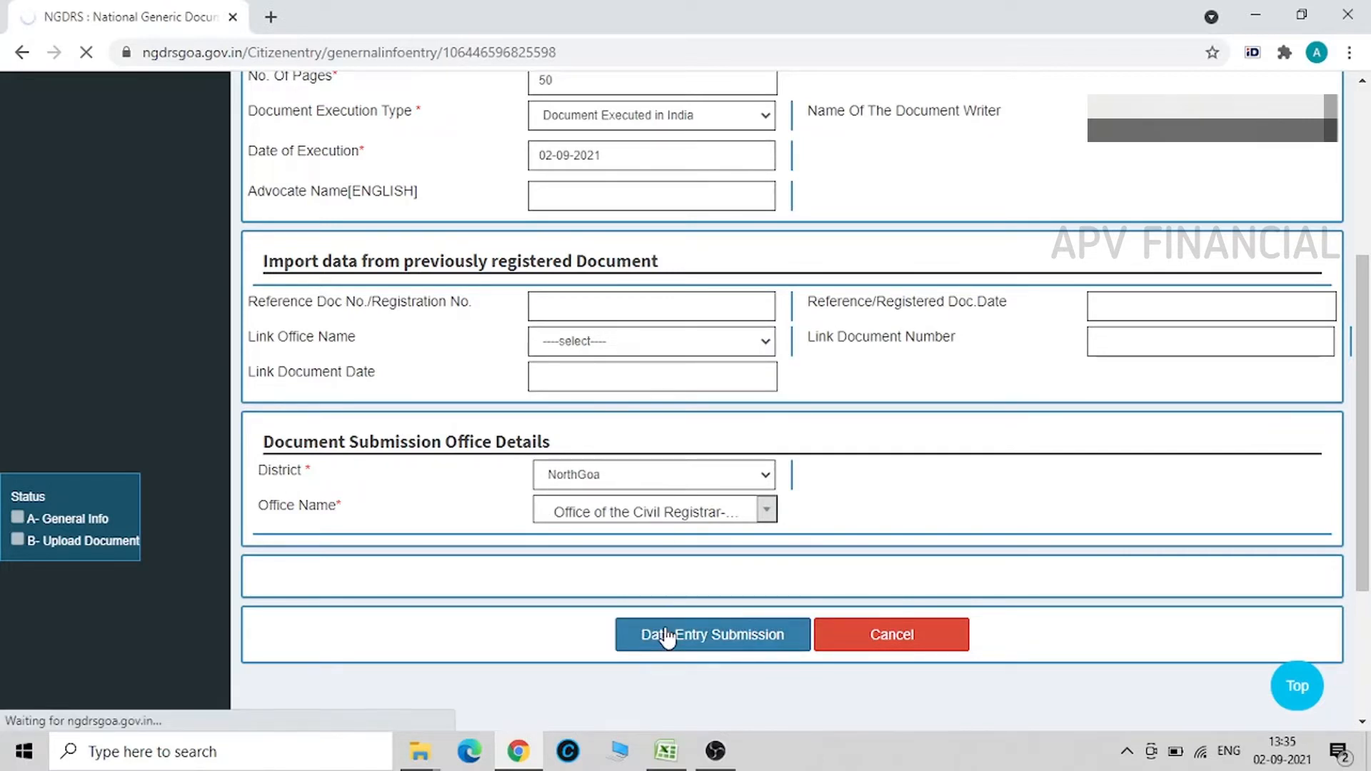
pyautogui.click(712, 634)
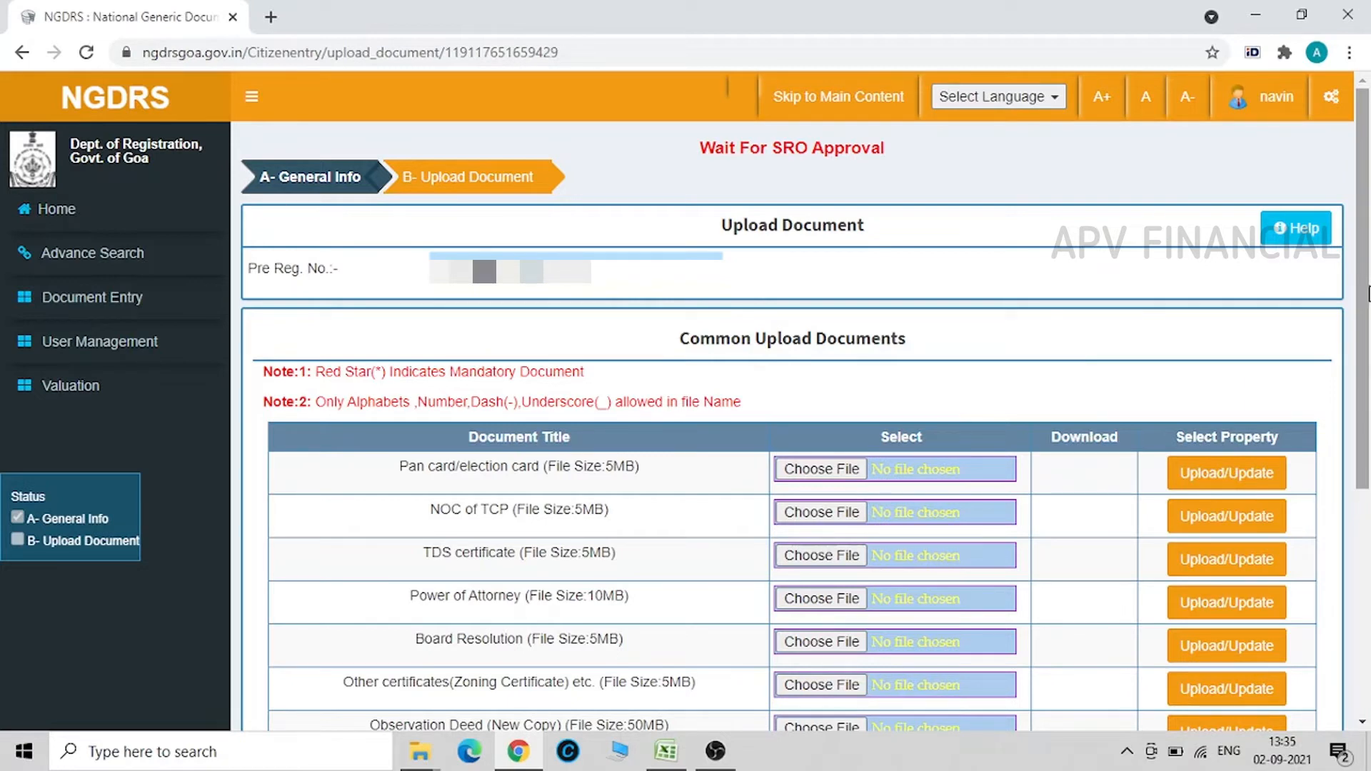
# Open the Choose File dialog in the Document Deed (Copy) row.
pyautogui.scroll(-3)
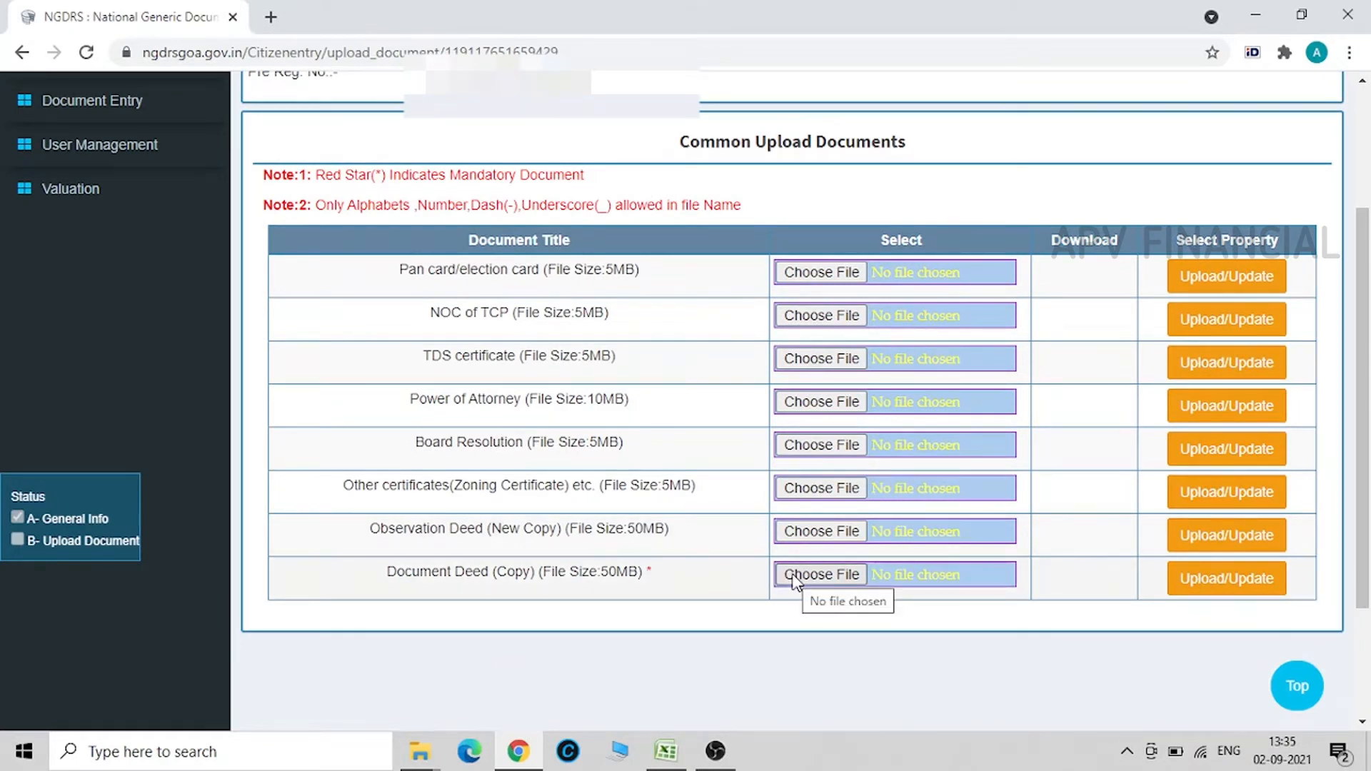
pyautogui.click(819, 574)
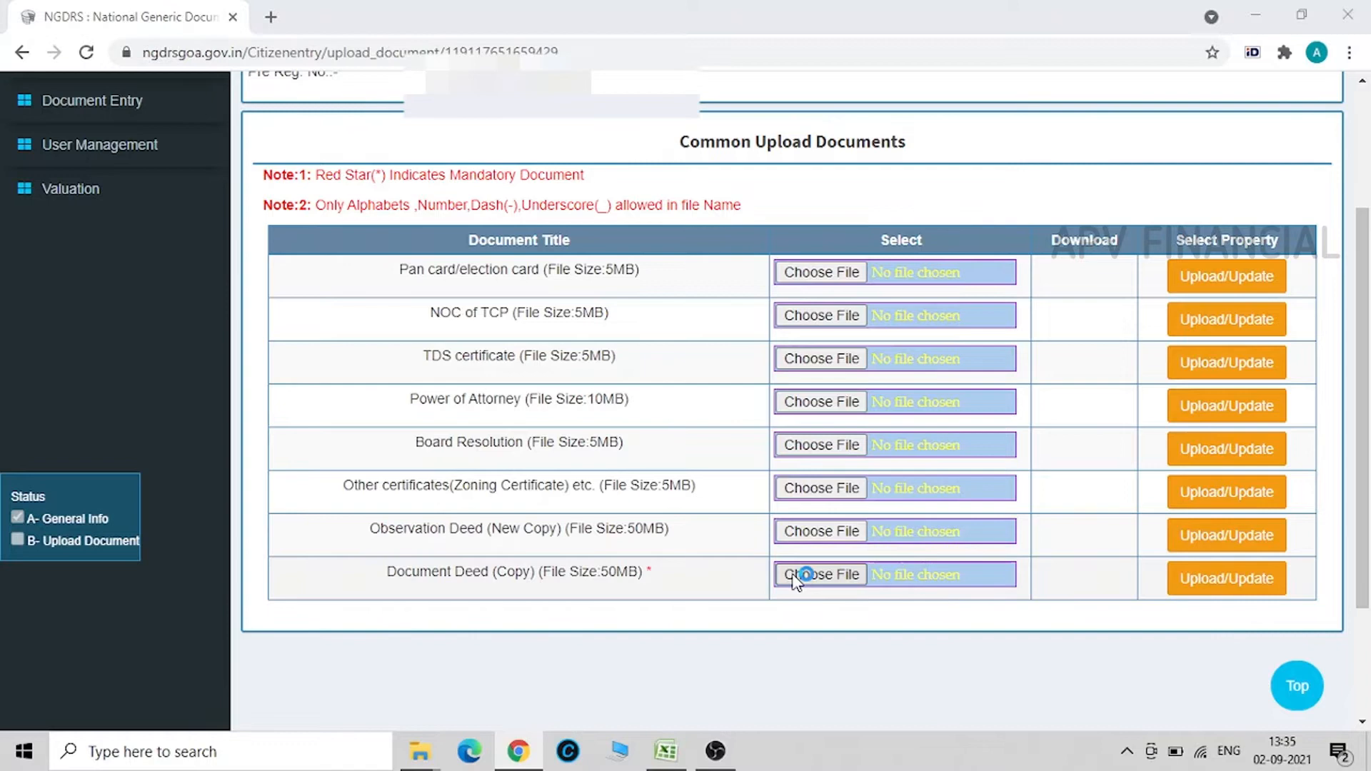
pyautogui.click(820, 573)
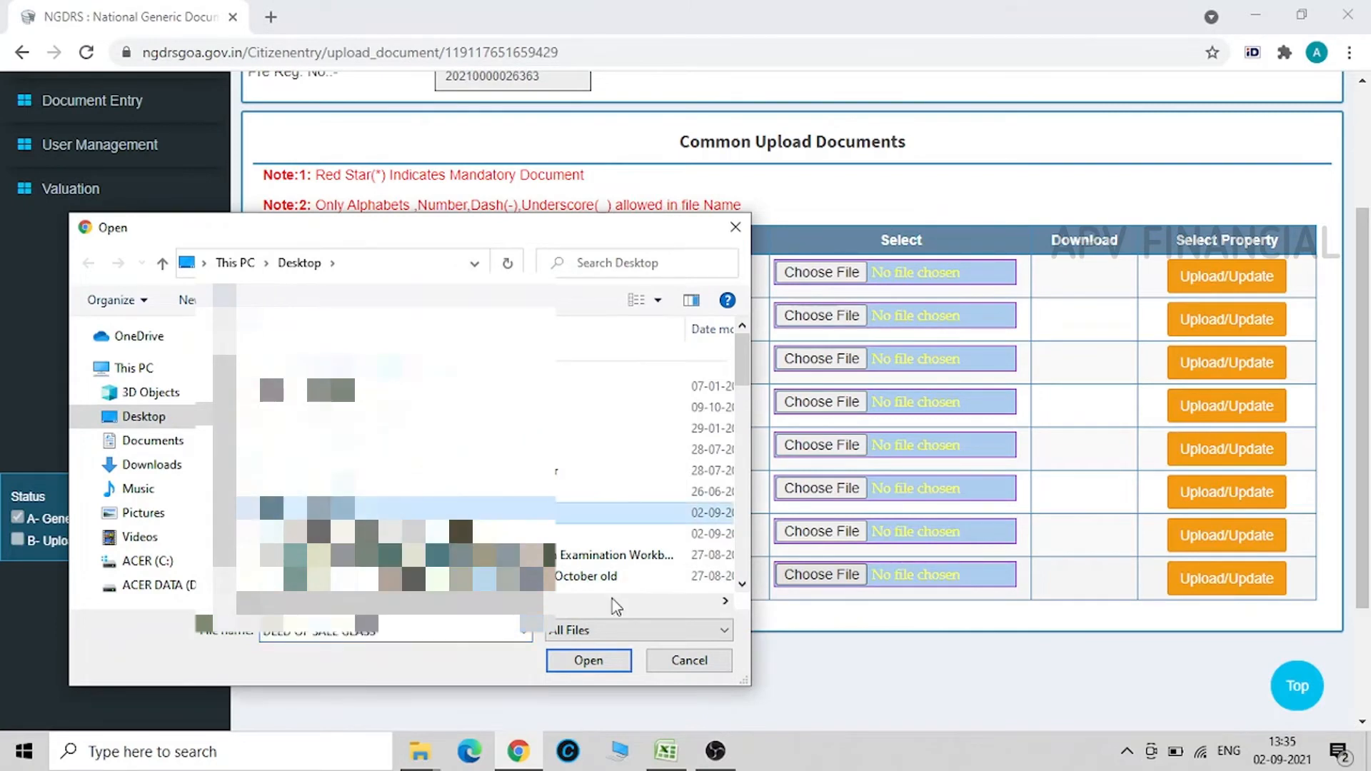
# After the spaced file name is rejected, rename the Desktop deed PDF to deedossaleglass.
pyautogui.click(588, 660)
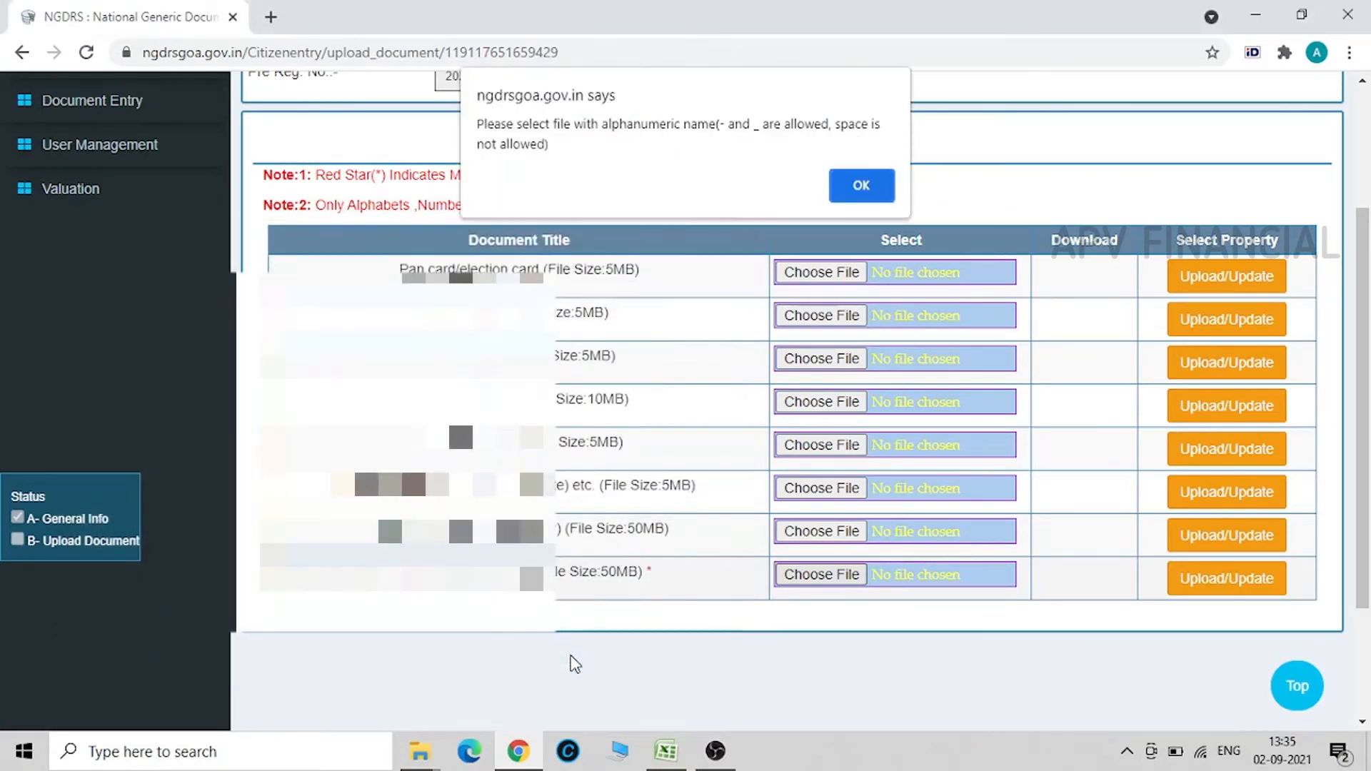
pyautogui.click(860, 186)
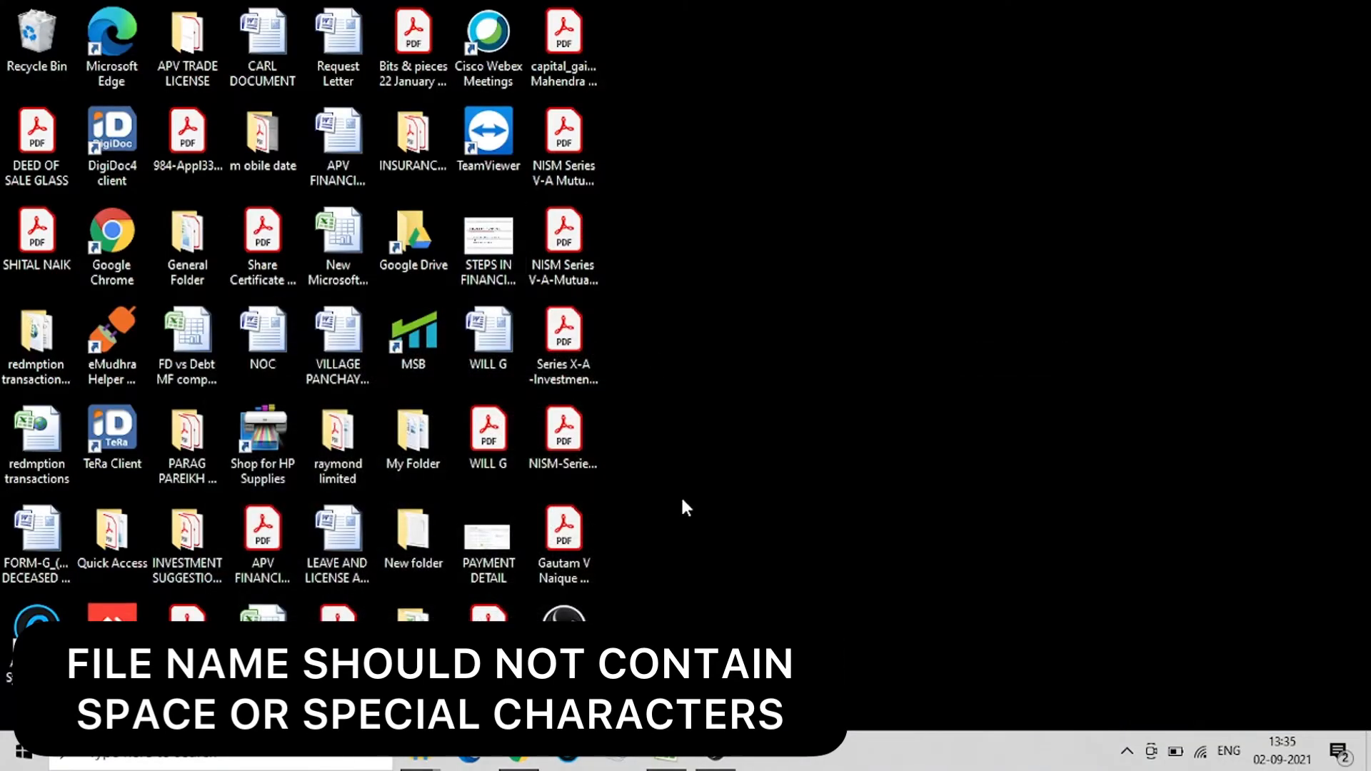
pyautogui.click(261, 136)
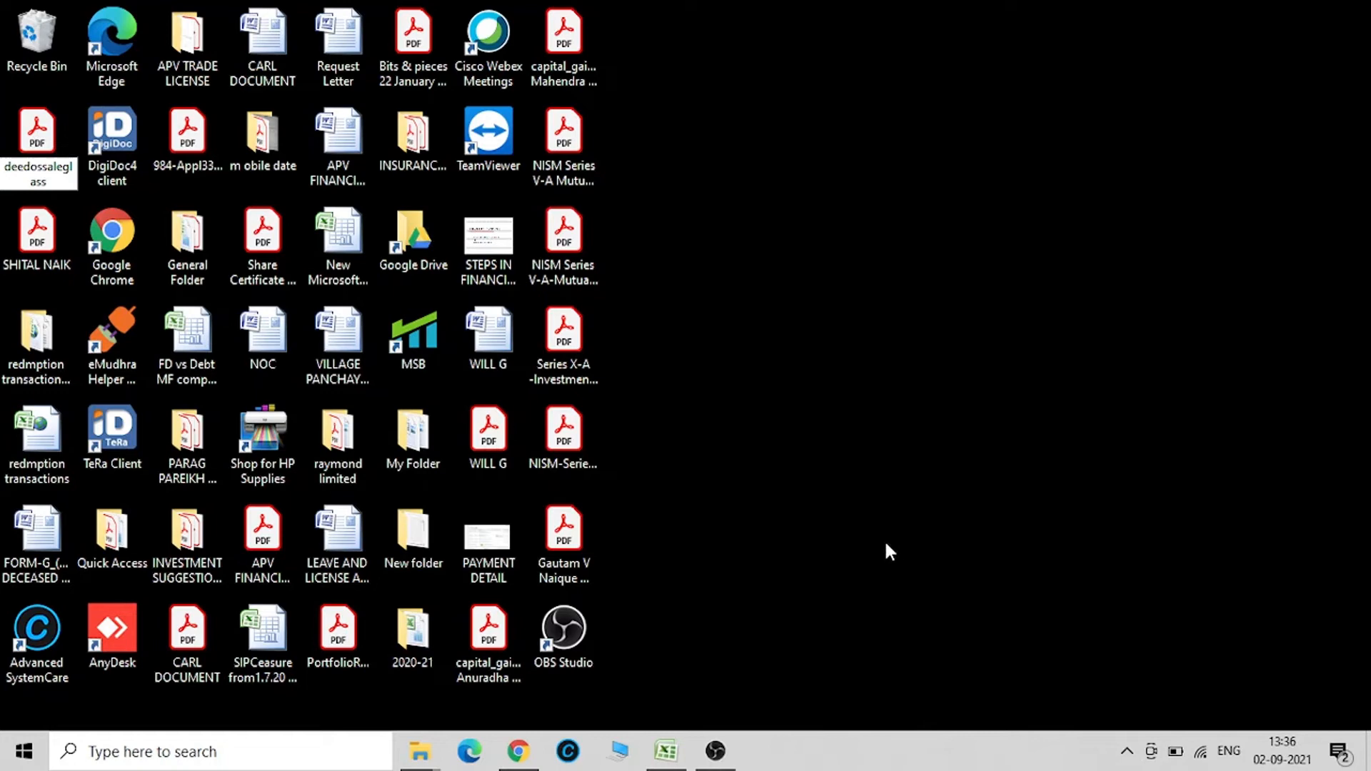
pyautogui.click(517, 751)
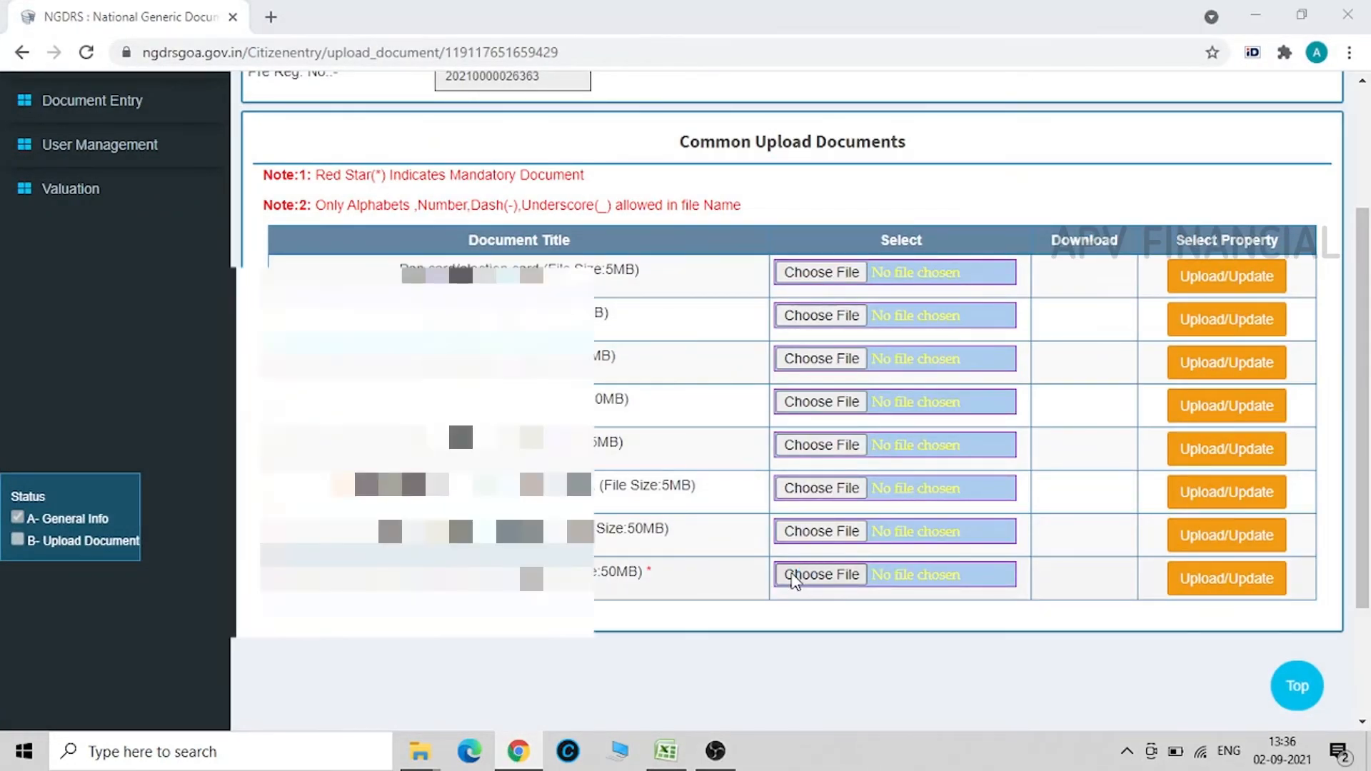
# Pick deedossaleglass.pdf for Document Deed (Copy) and upload it so a Download link appears.
pyautogui.click(820, 578)
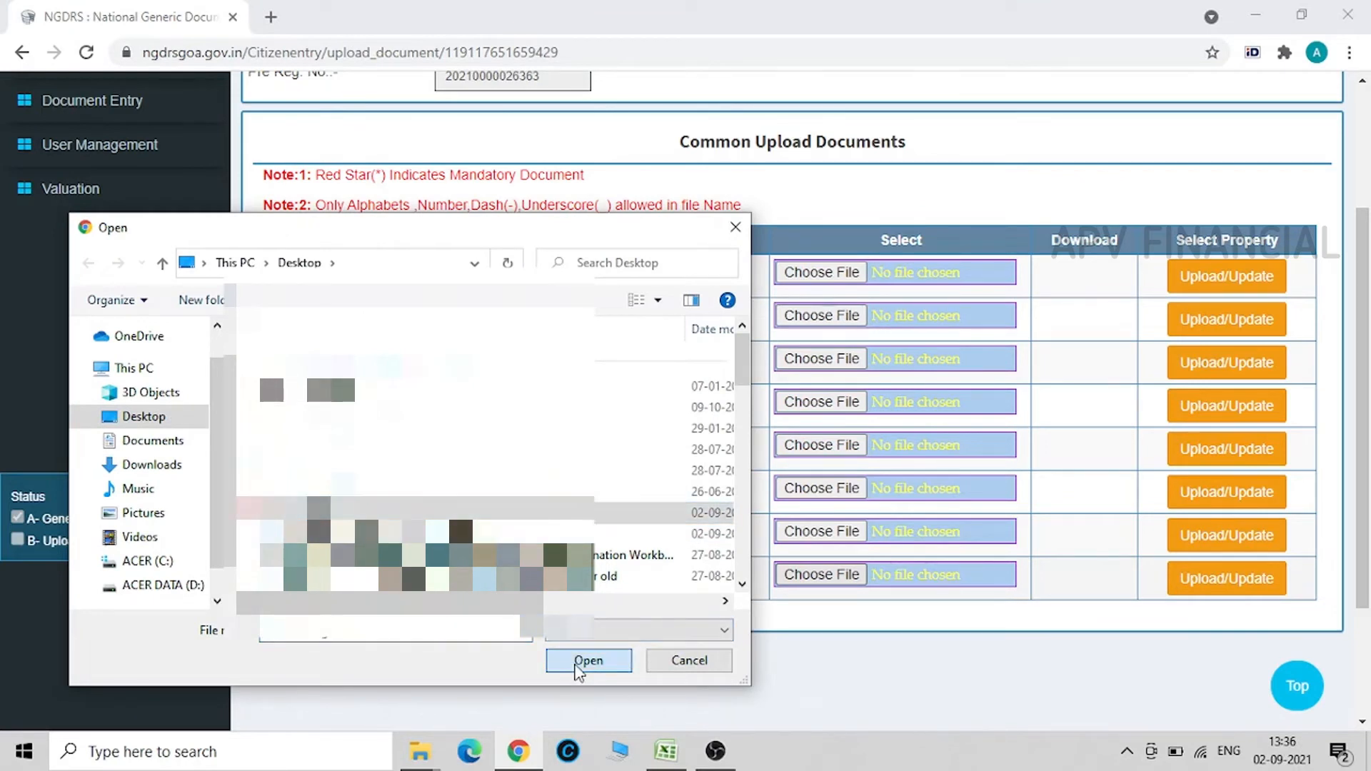
pyautogui.click(587, 659)
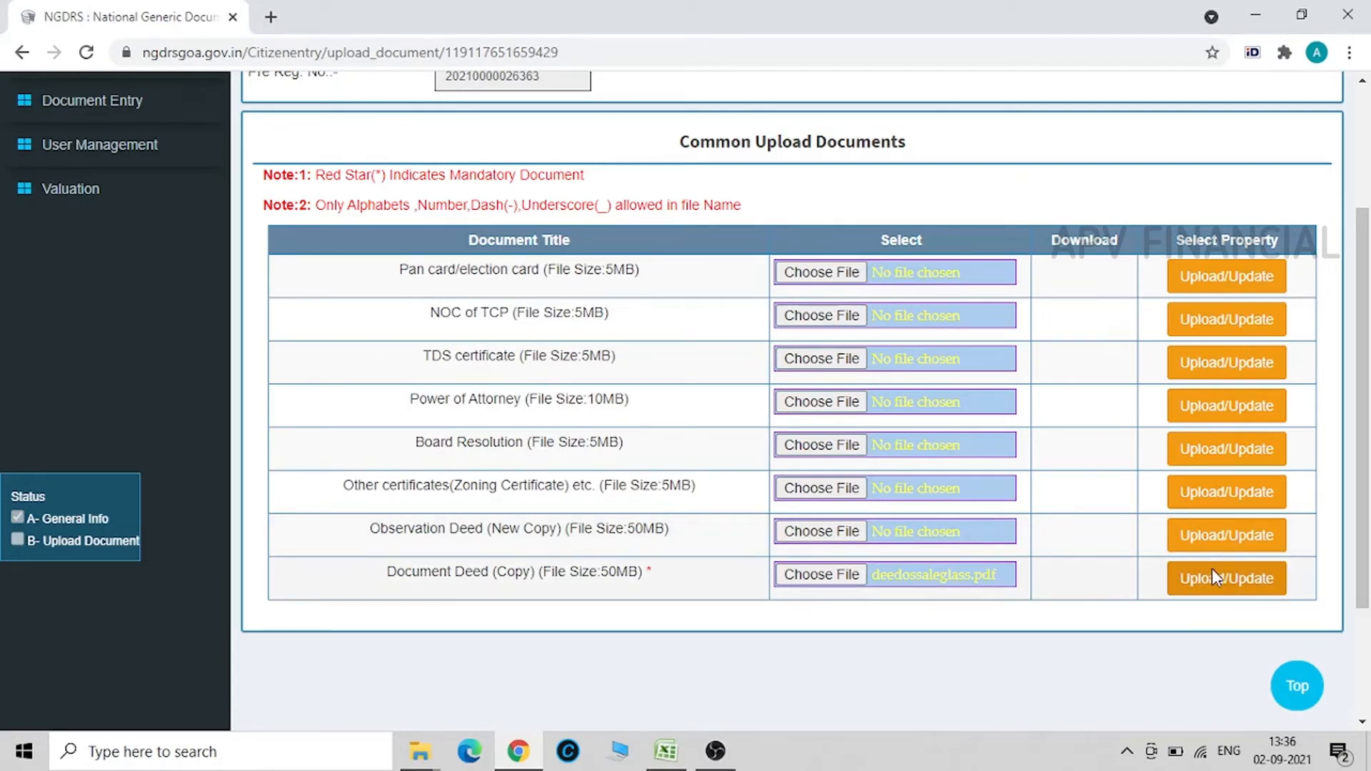
pyautogui.click(1225, 577)
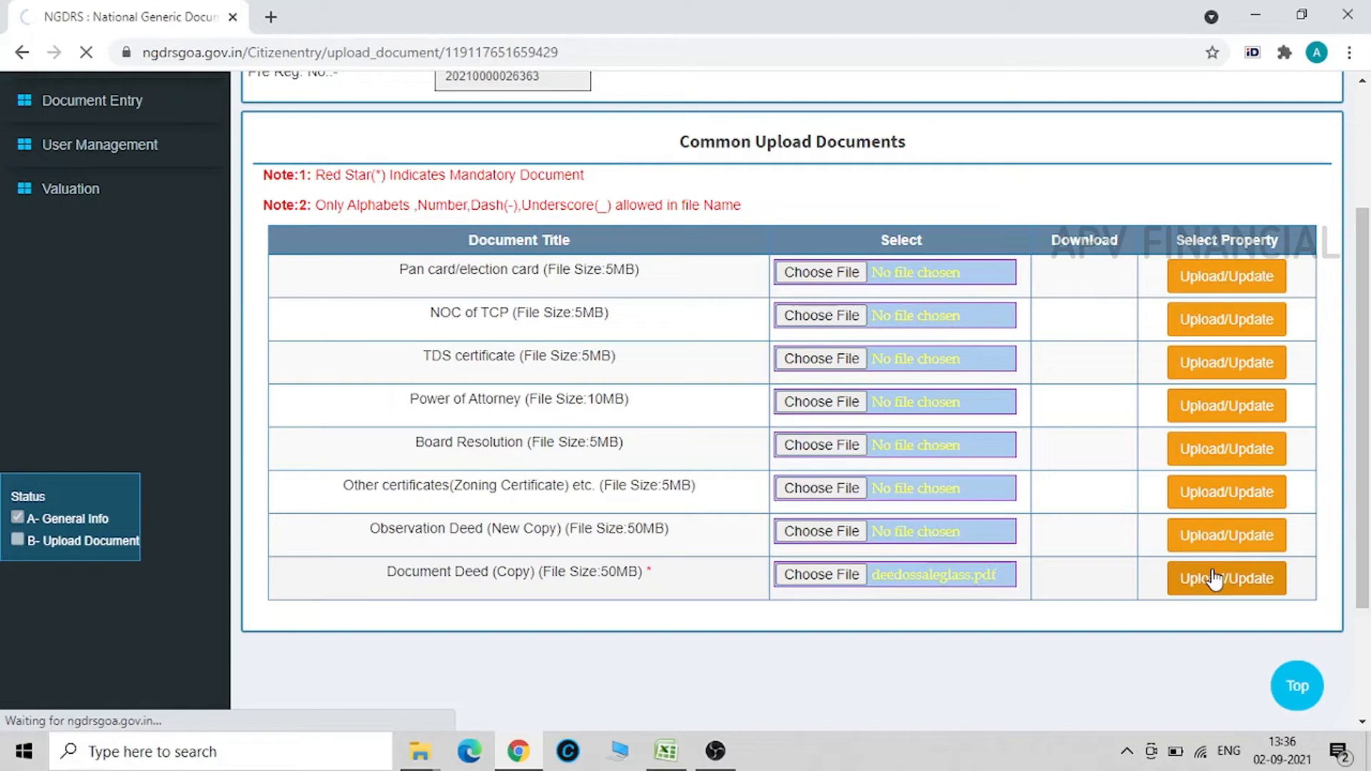
pyautogui.click(1225, 578)
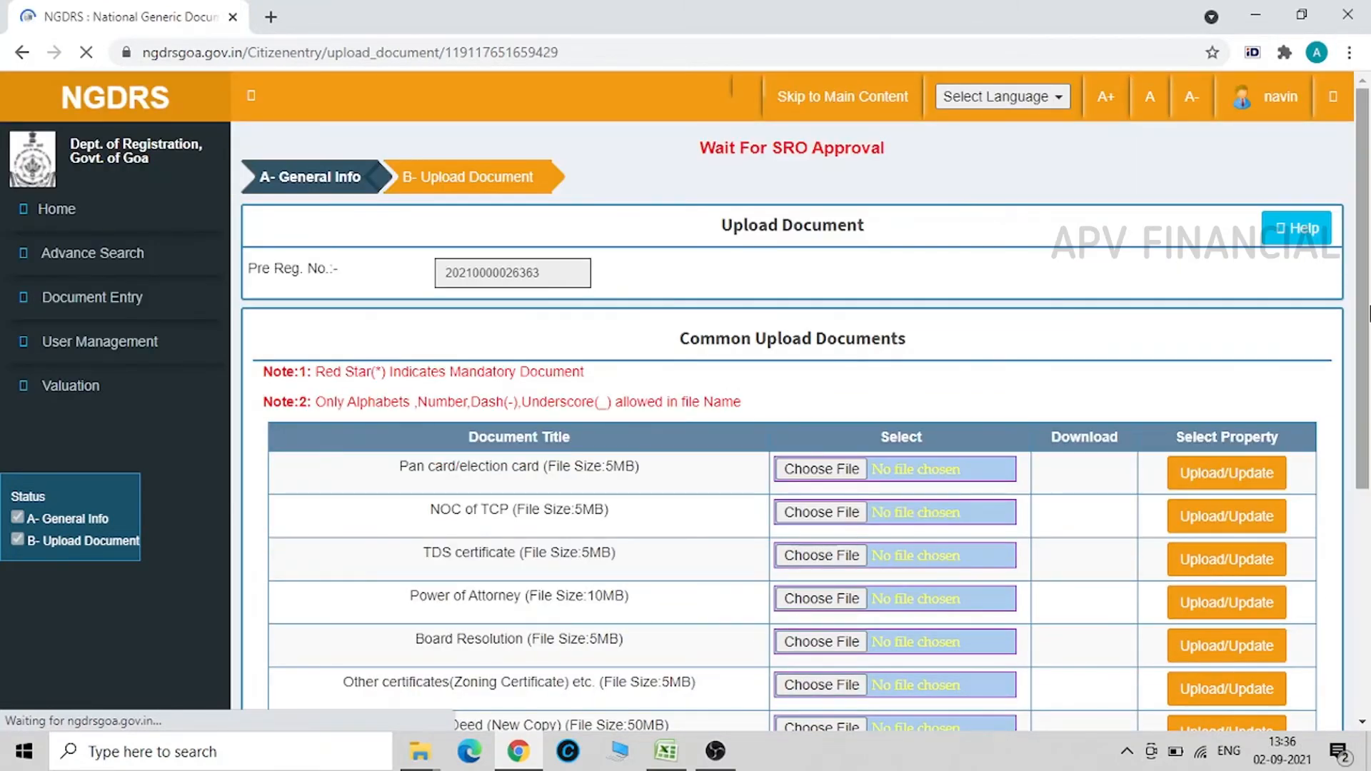
pyautogui.scroll(-3)
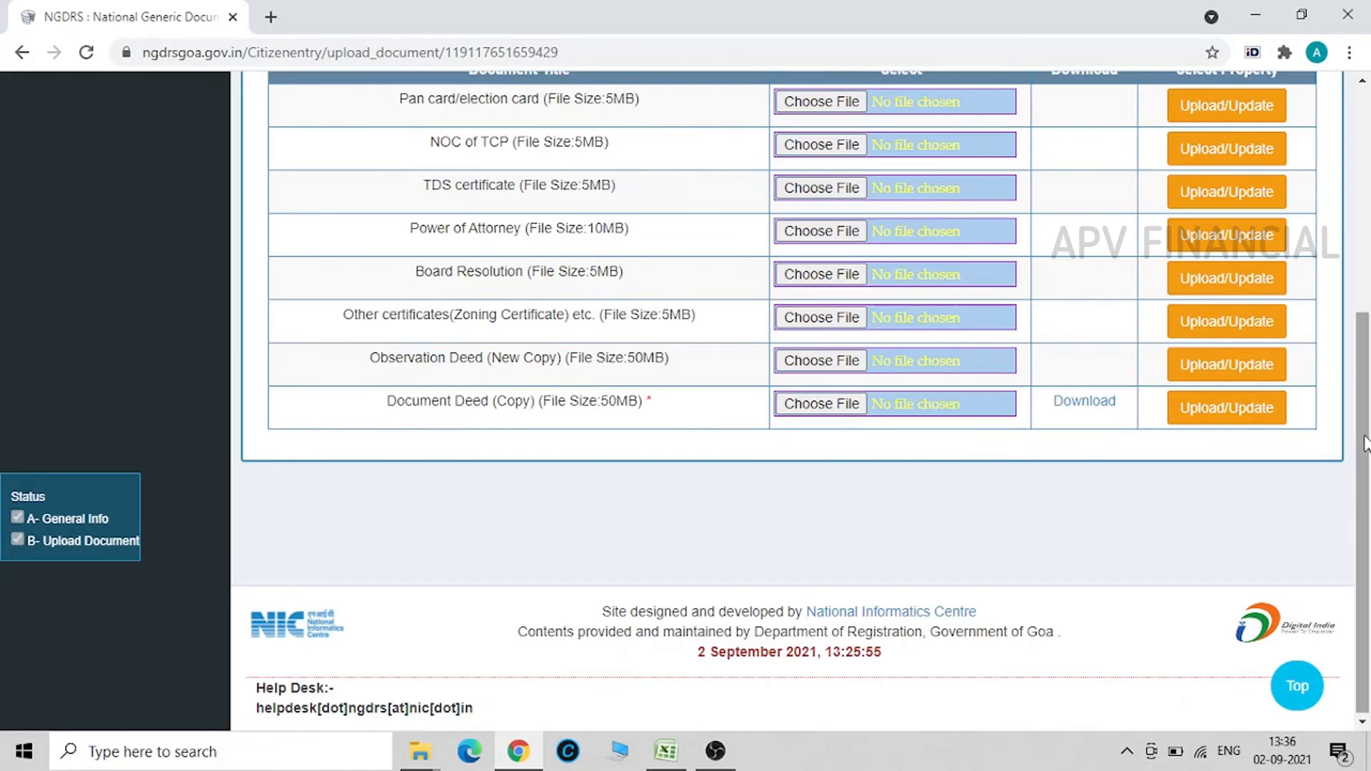
pyautogui.scroll(3)
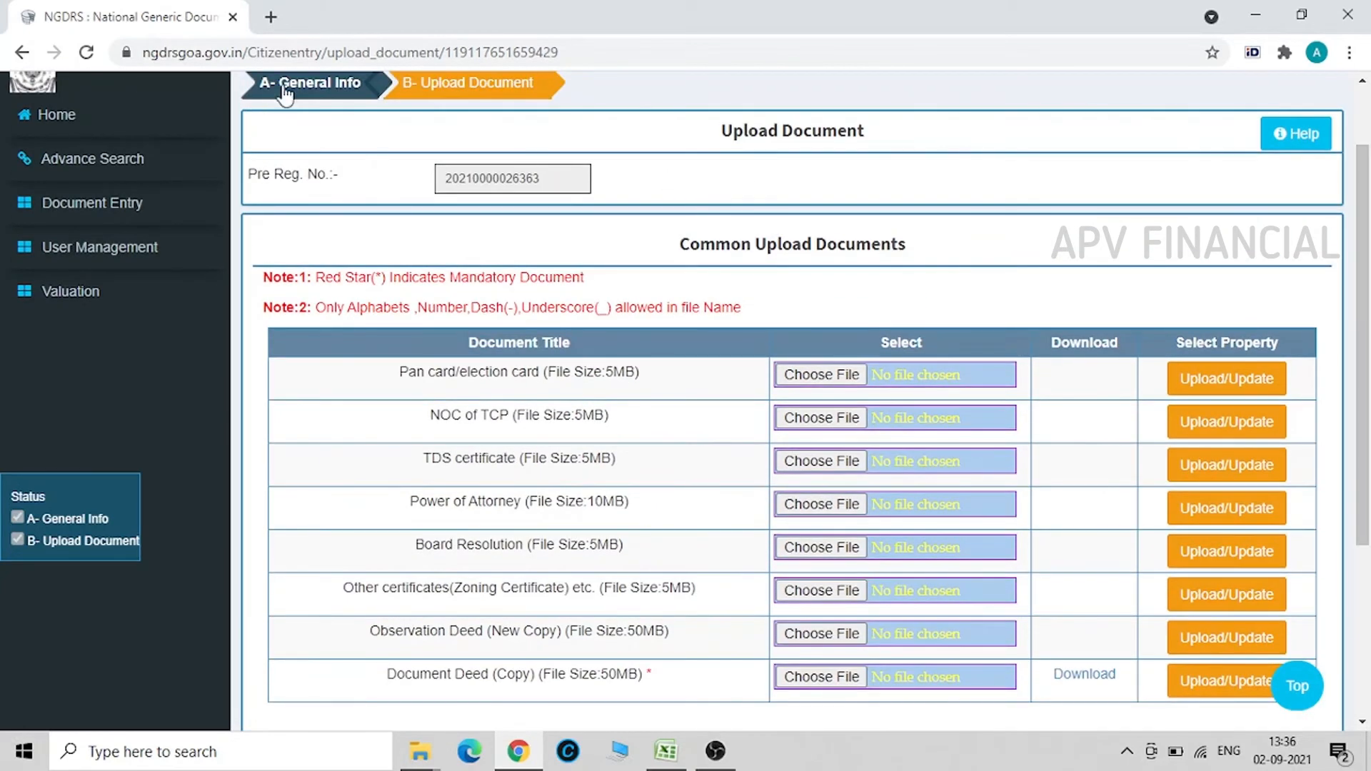
pyautogui.moveTo(92, 202)
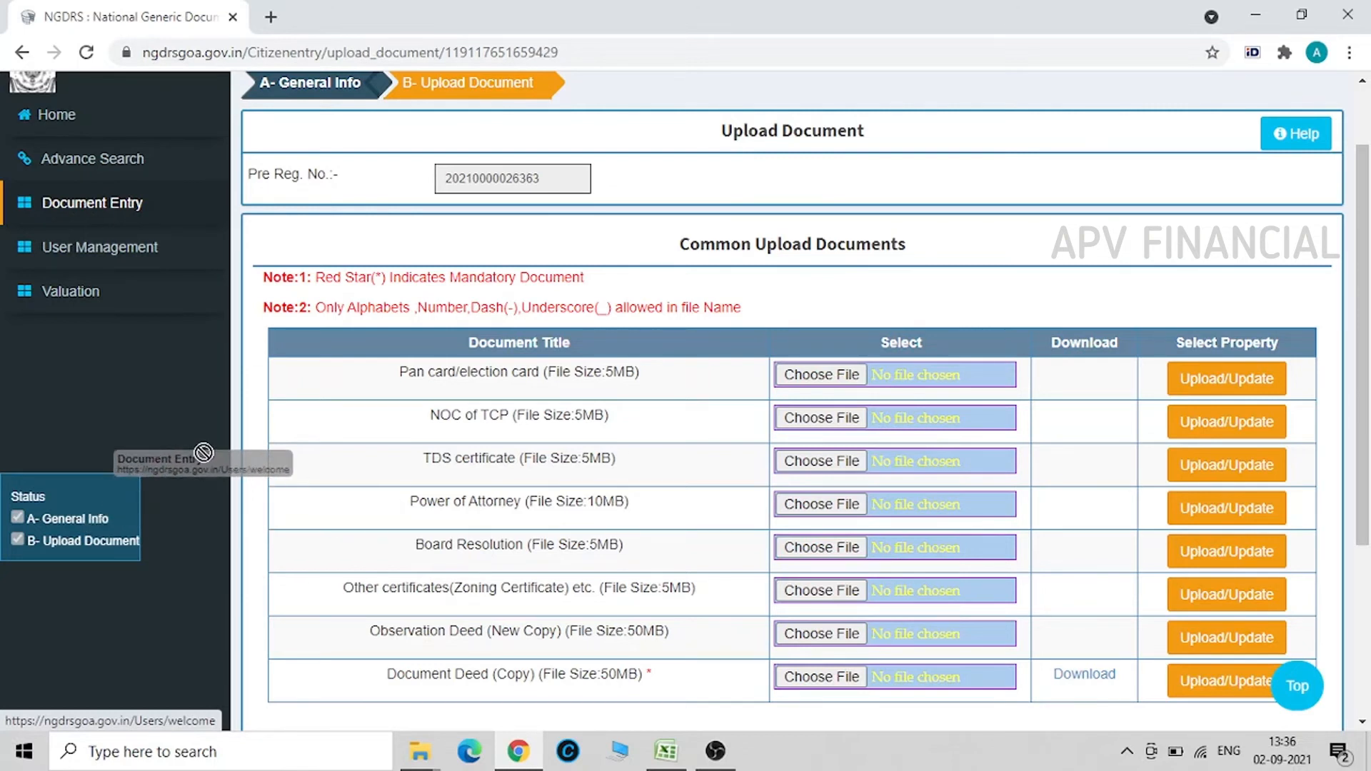
pyautogui.moveTo(225, 178)
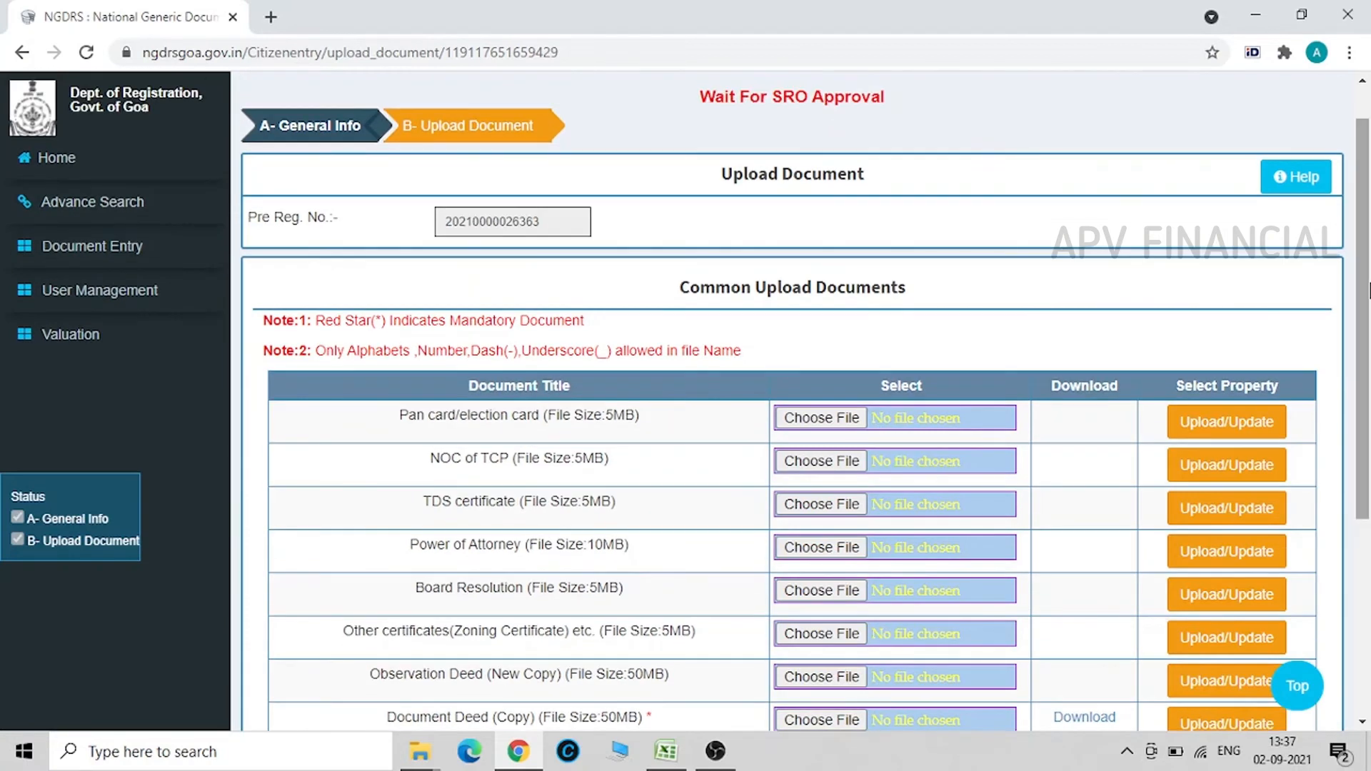
pyautogui.moveTo(826, 268)
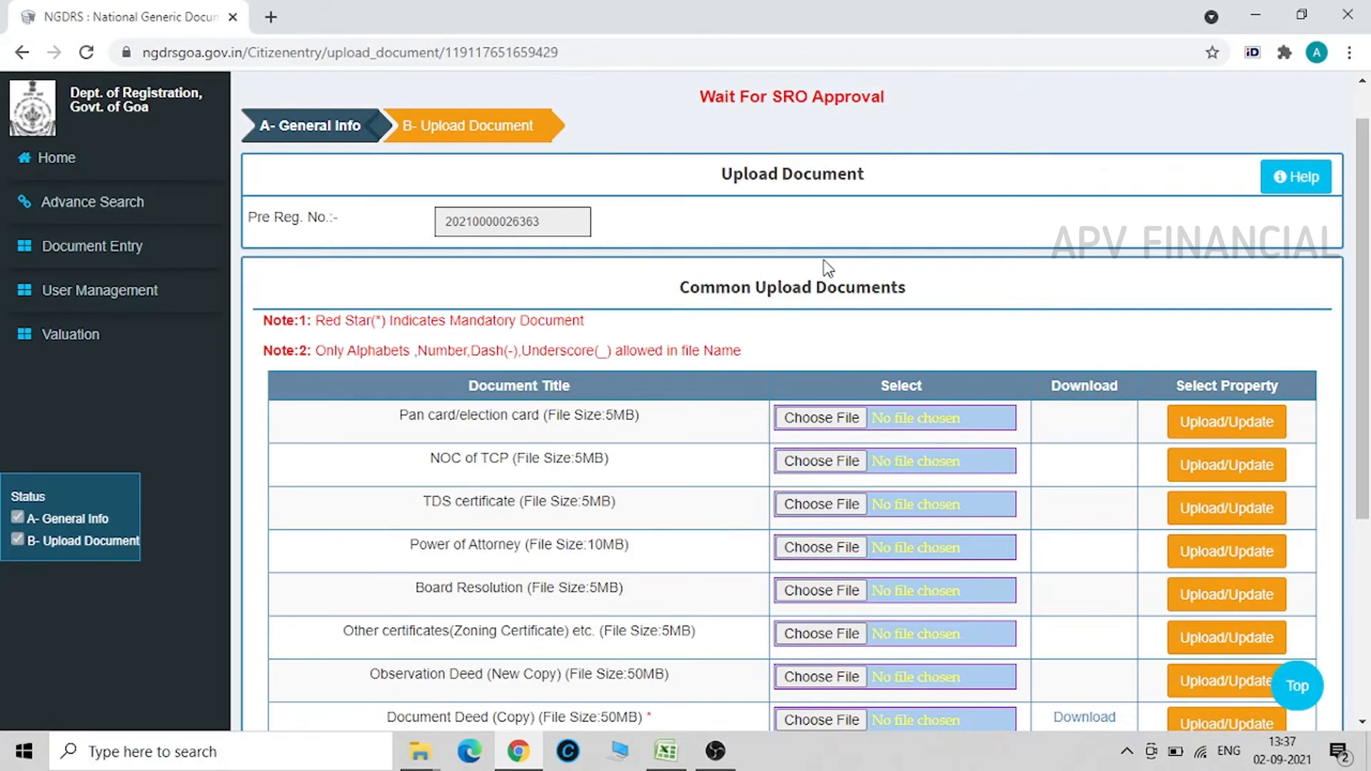
pyautogui.moveTo(92, 246)
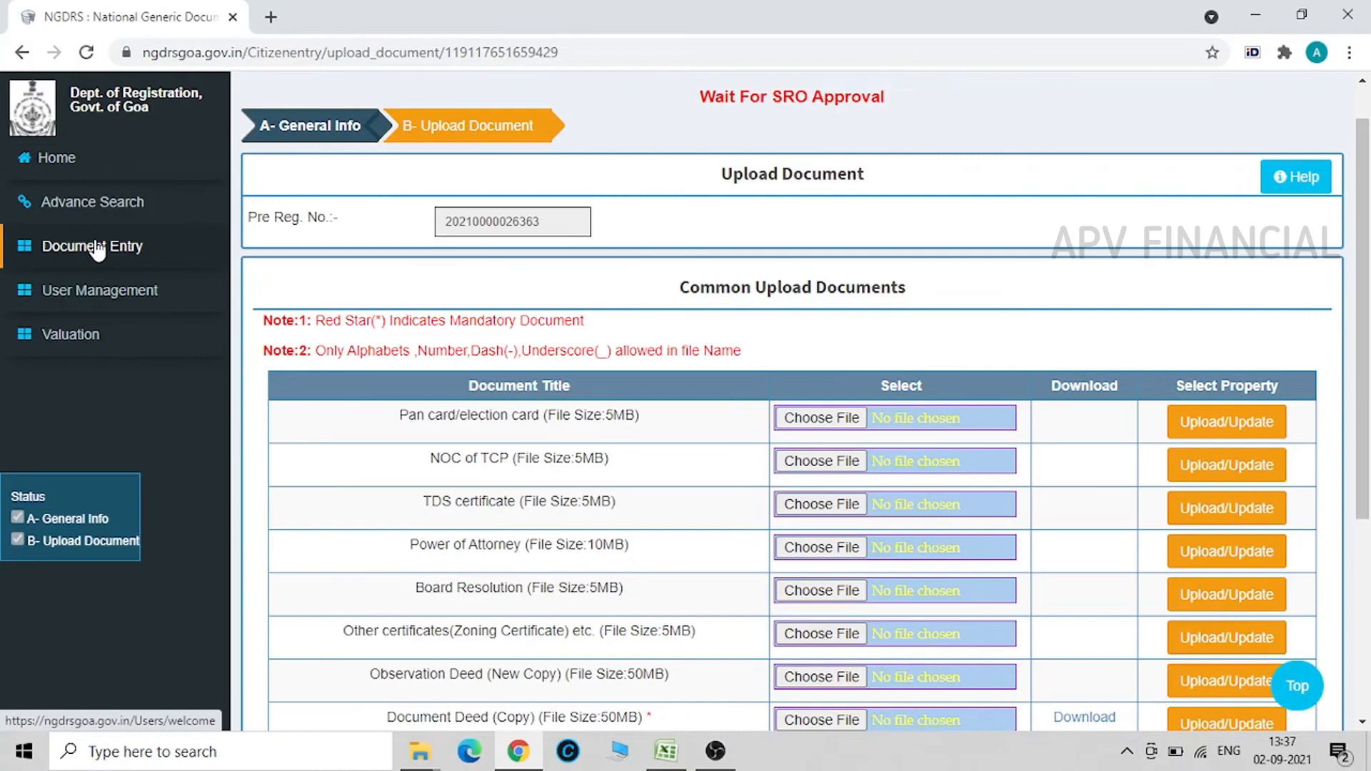
# Expand Document Entry in the sidebar and open its entry list.
pyautogui.click(92, 245)
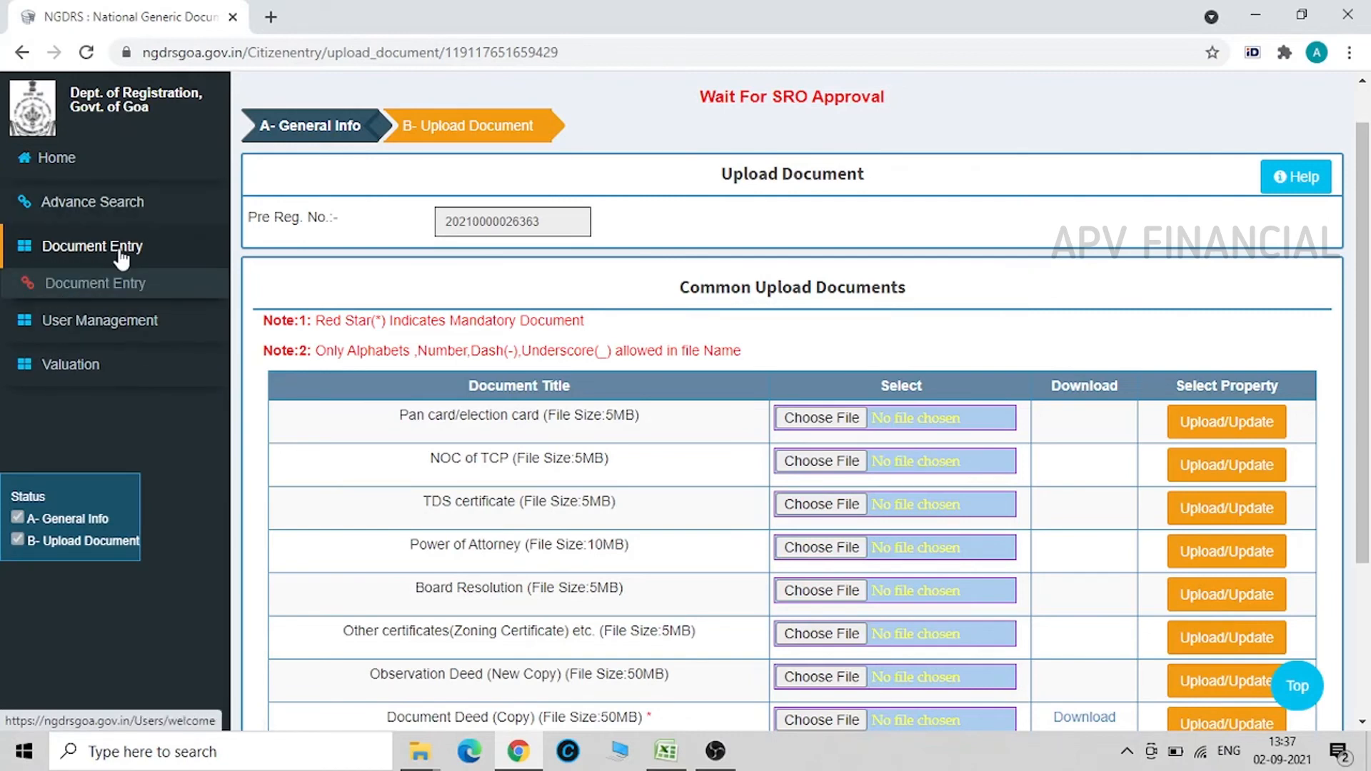
pyautogui.click(97, 283)
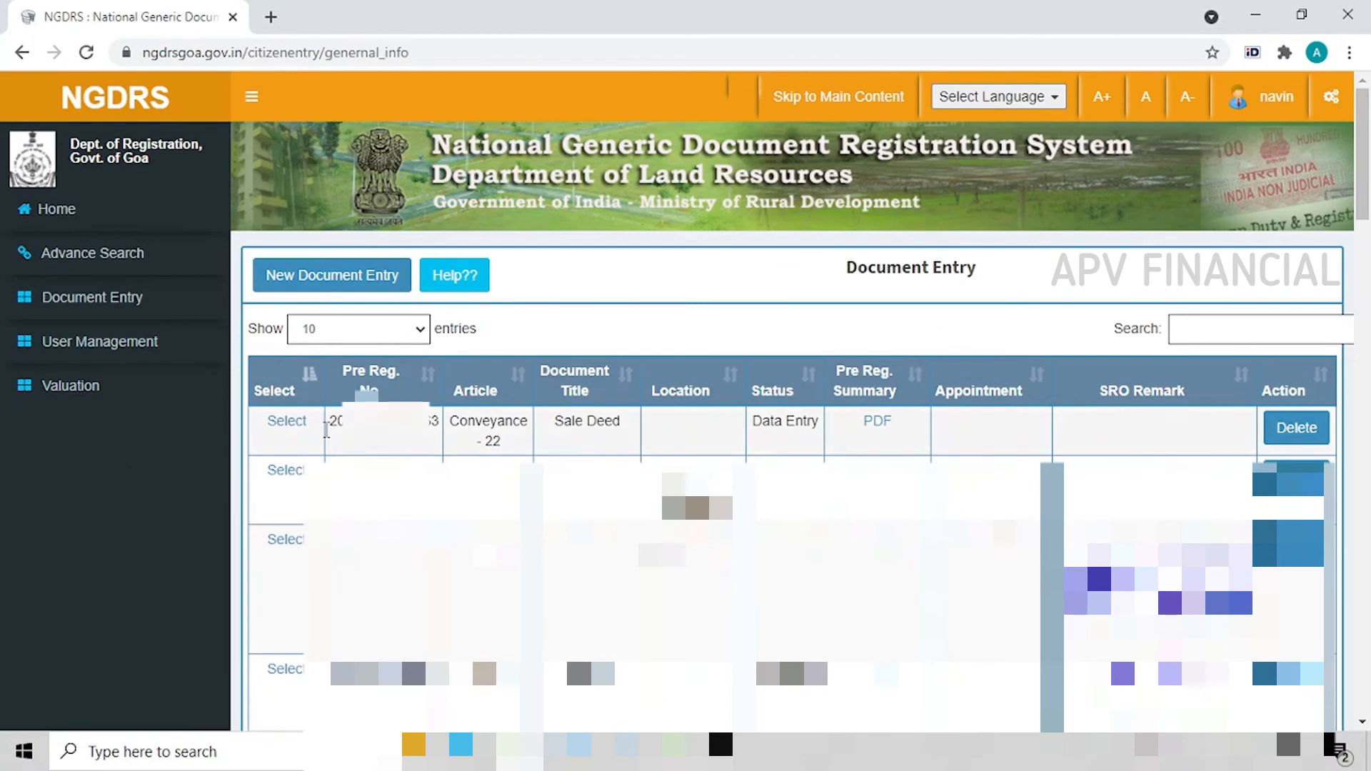
pyautogui.moveTo(1149, 420)
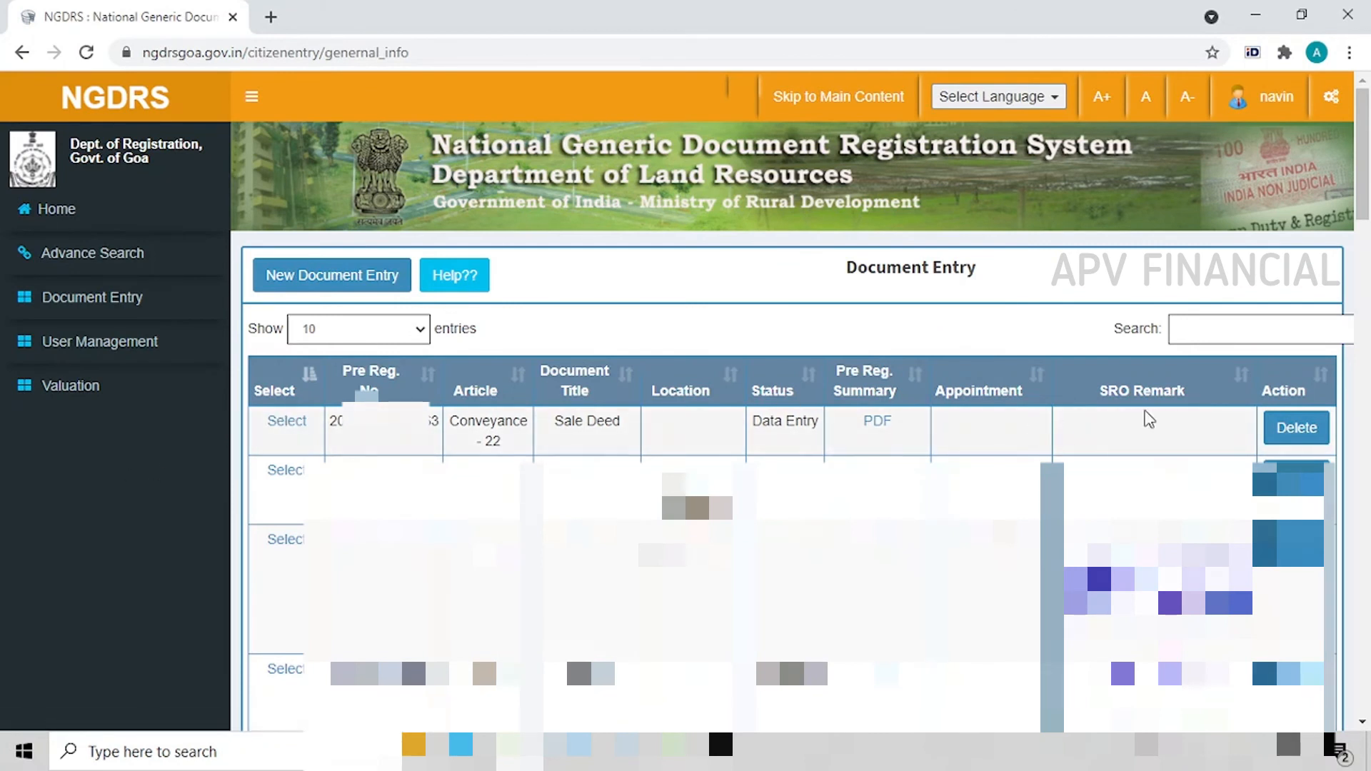
pyautogui.moveTo(1237, 411)
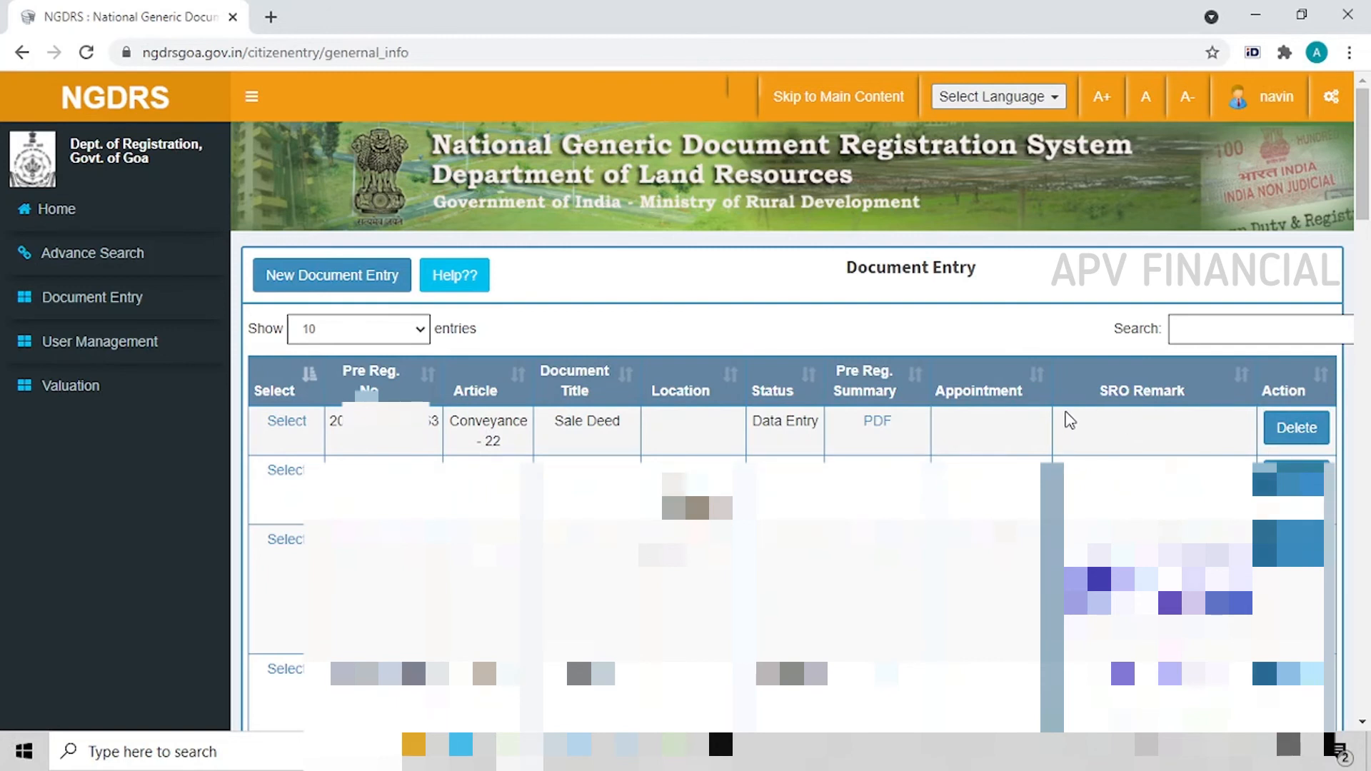
pyautogui.moveTo(1221, 443)
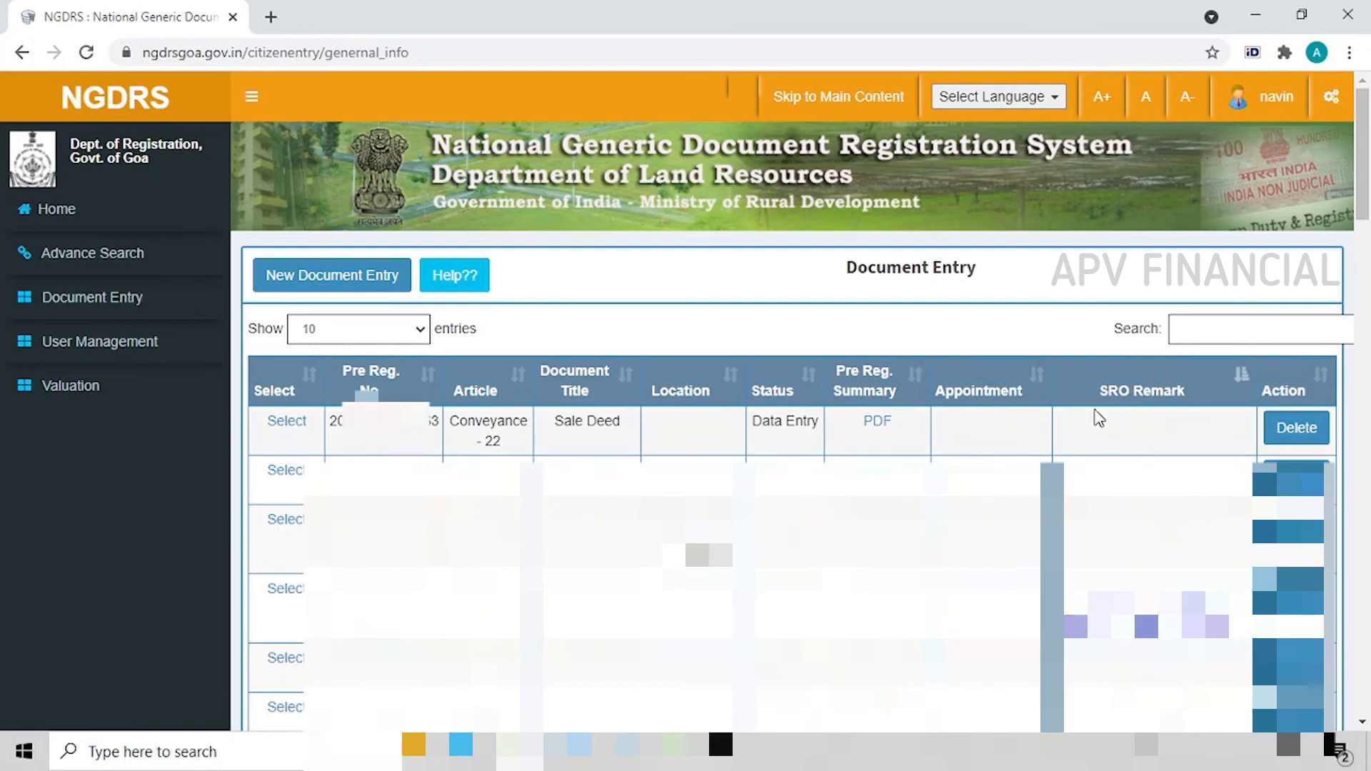
pyautogui.moveTo(1172, 441)
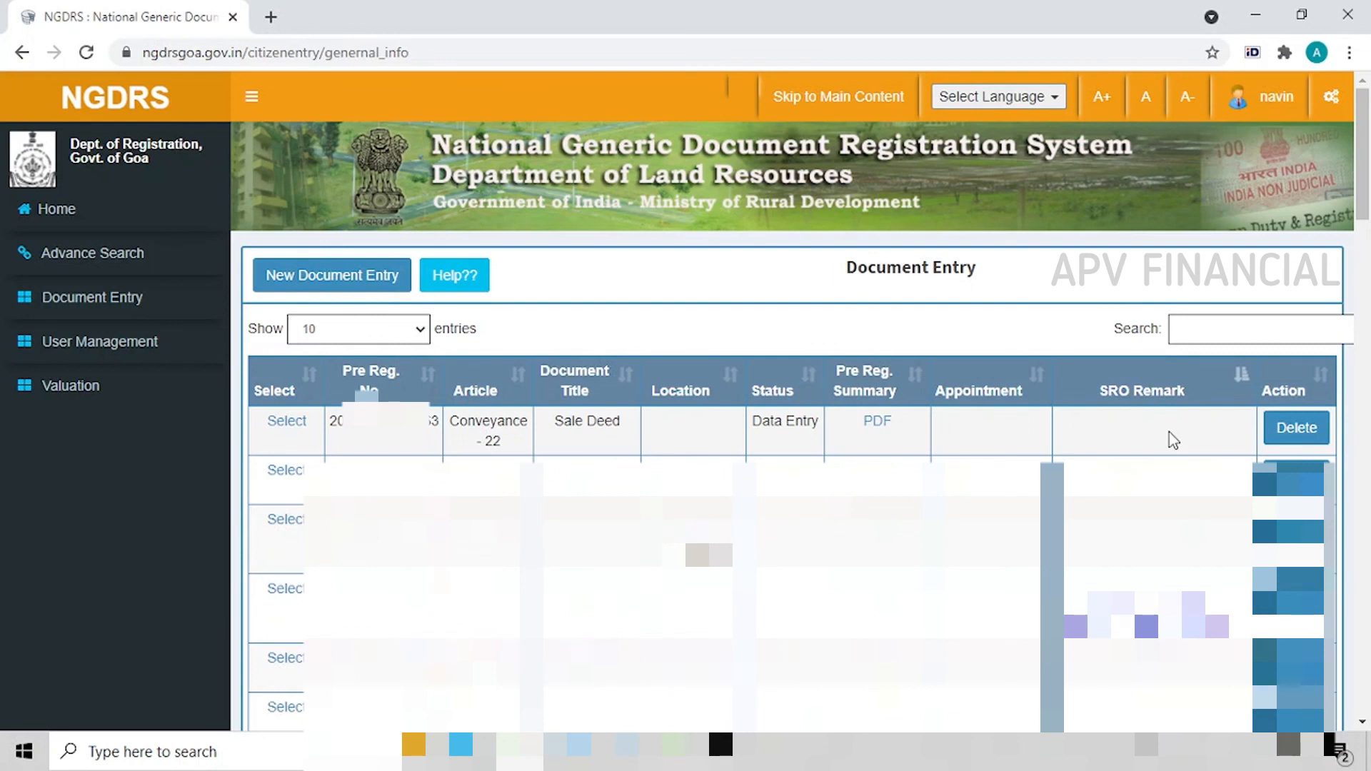
pyautogui.moveTo(1036, 435)
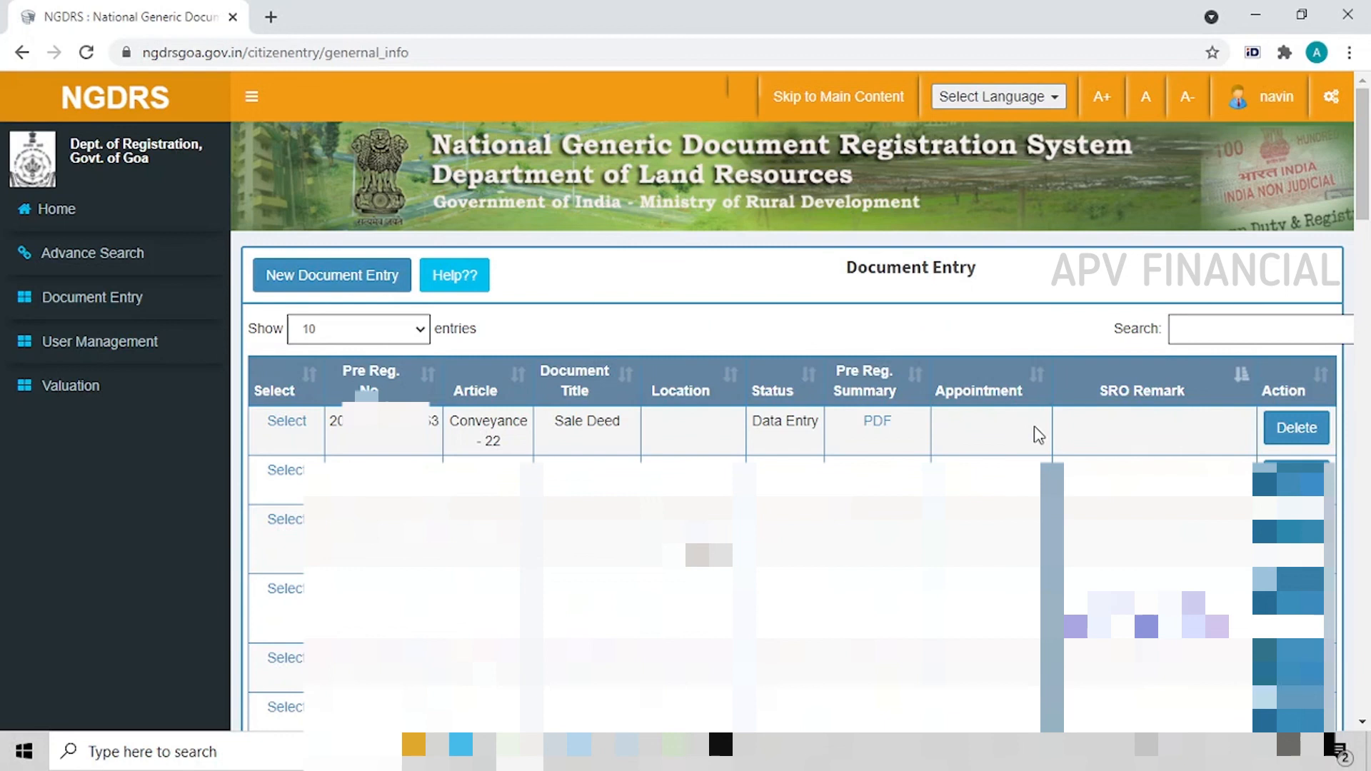